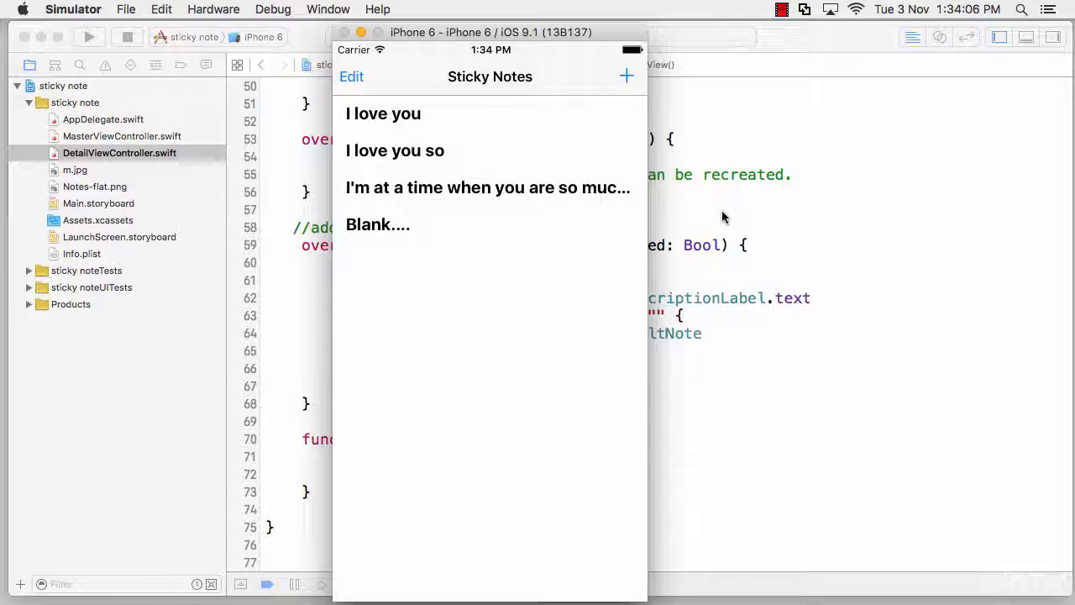
mouse_move(561, 216)
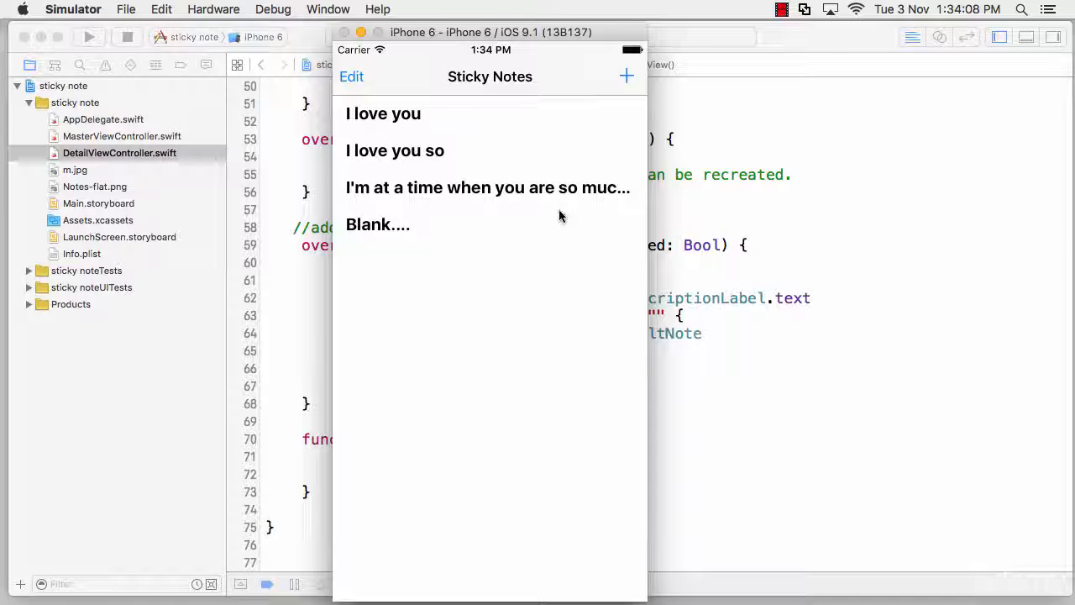
Scale the simulated iPhone display up to a larger size (e.g. 75%) via the Window menu
left_click(327, 10)
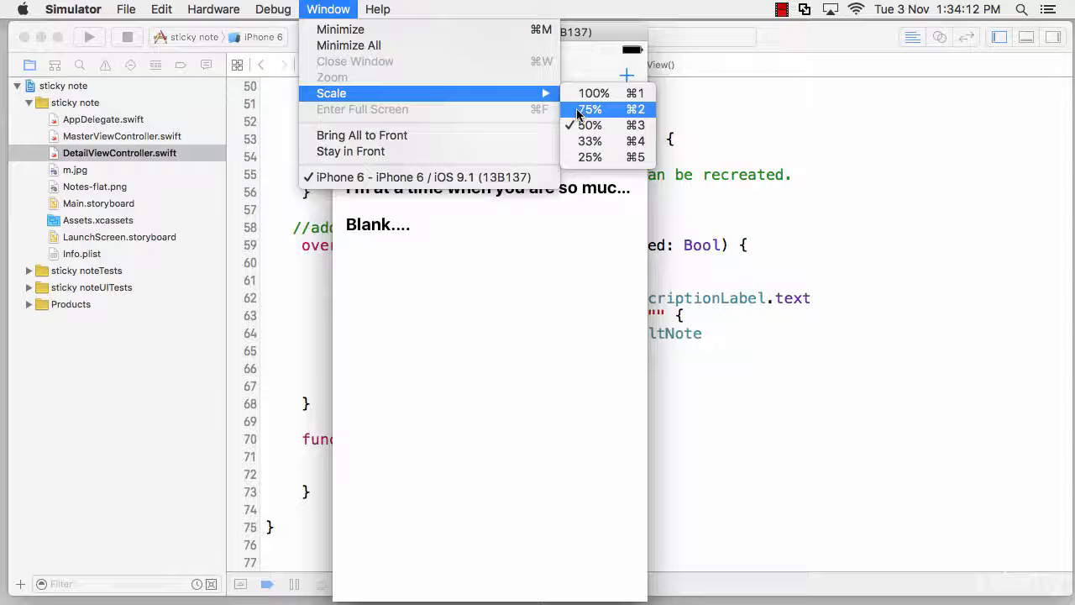
left_click(588, 109)
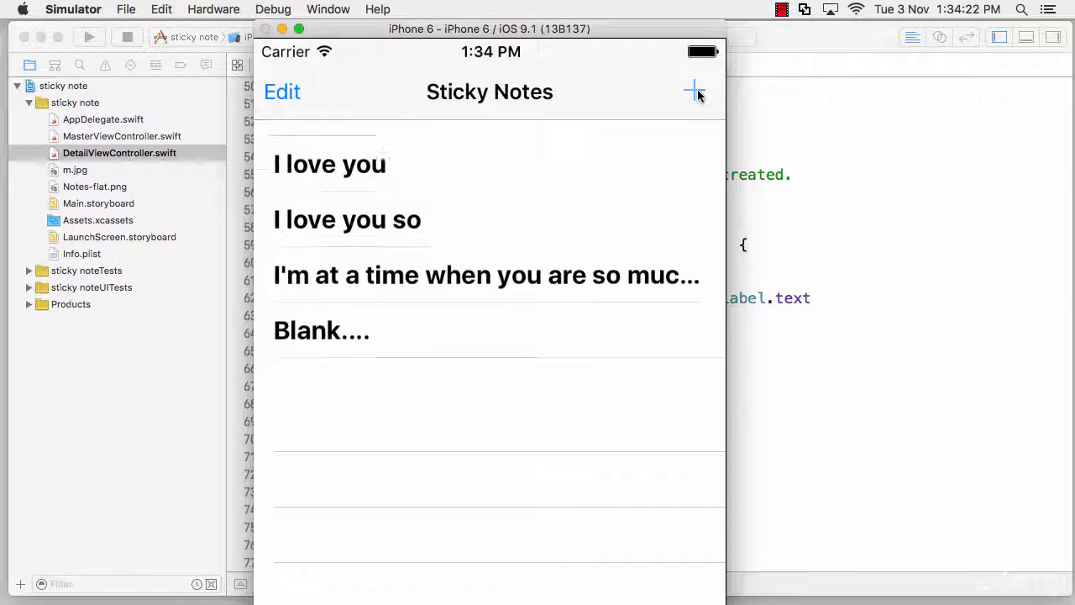
Add a new 'Blank....' note with the + button, then put the note list into editing mode
left_click(693, 91)
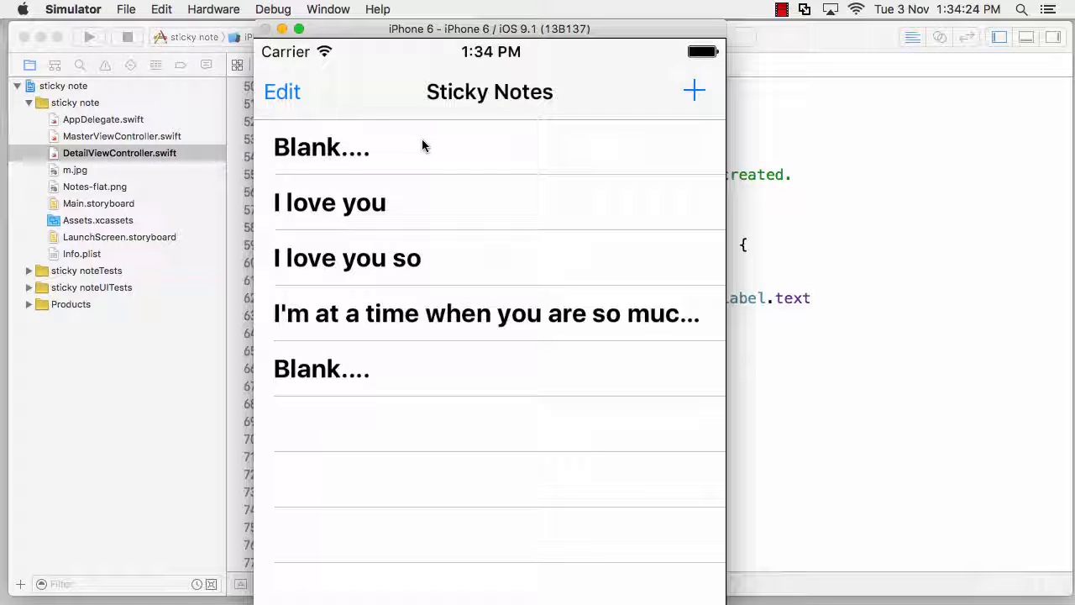
left_click(323, 147)
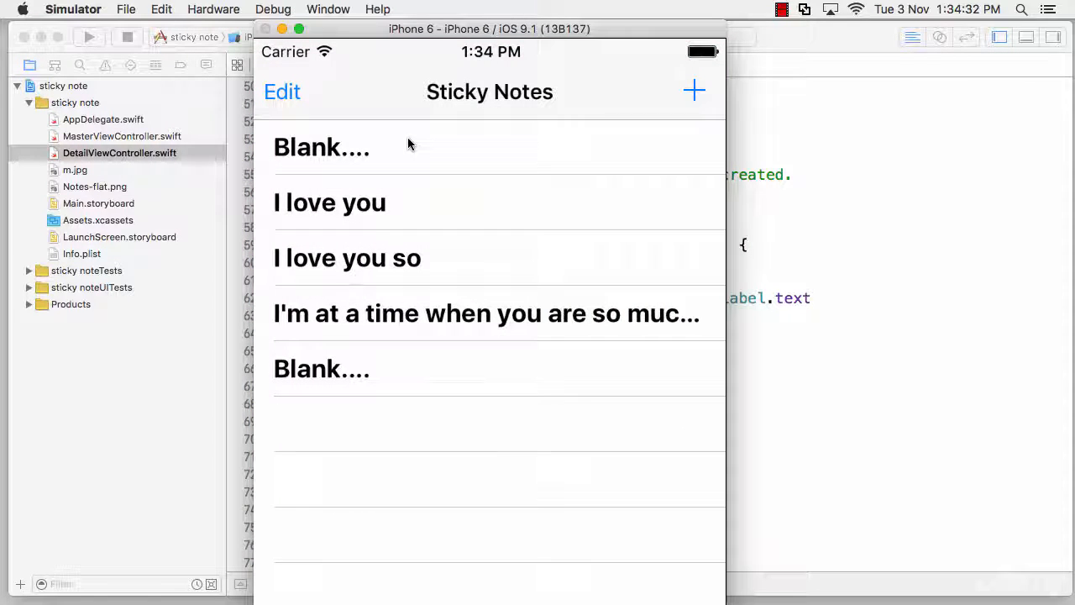
mouse_move(433, 359)
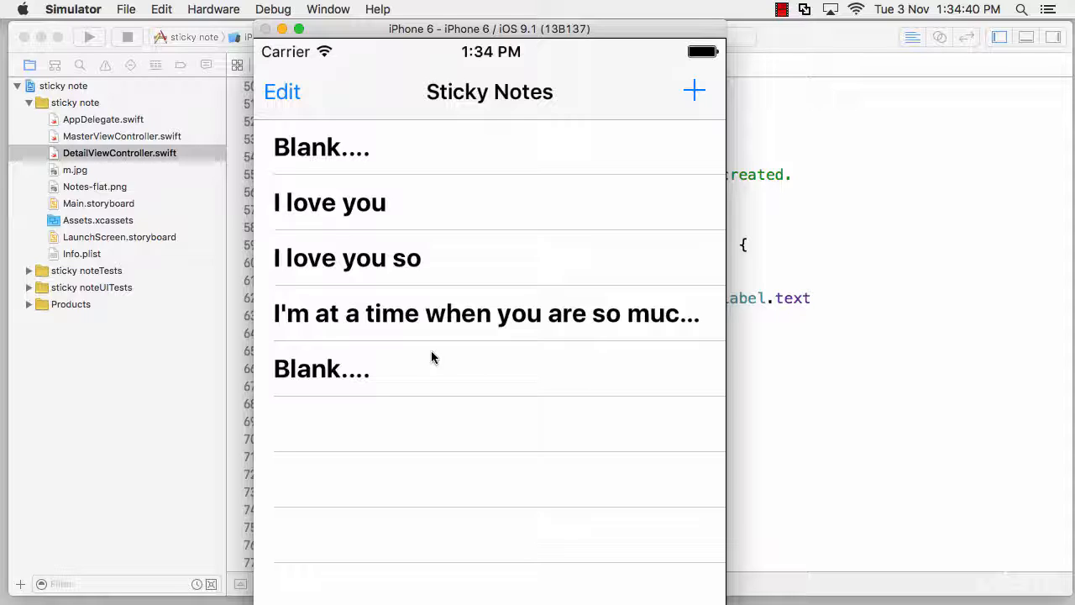
left_click(322, 148)
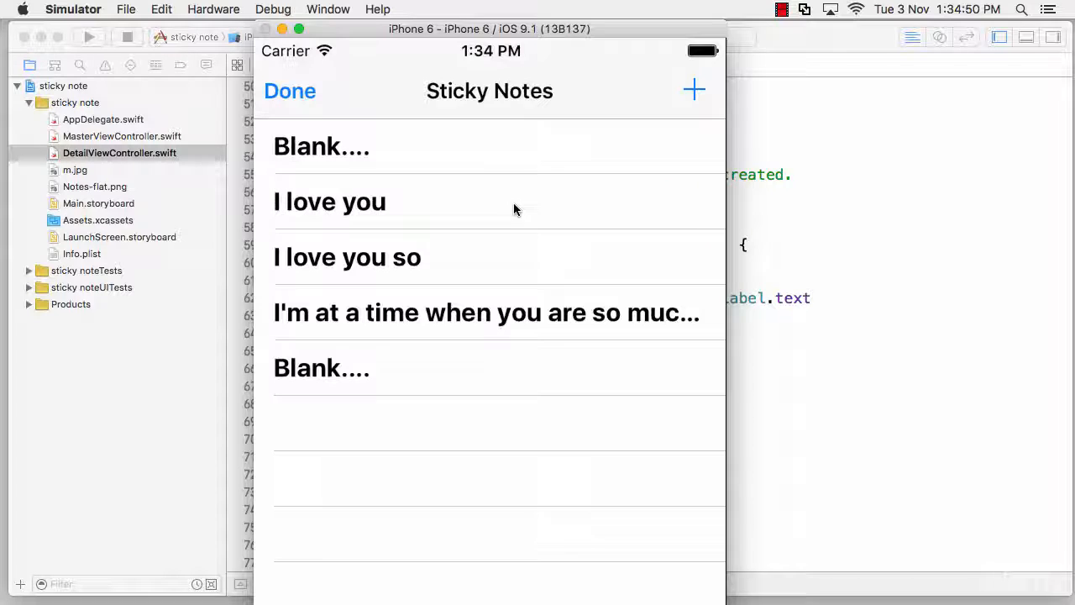
Toggle the note list into editing mode to show the delete controls, then finish with Done
left_click(289, 90)
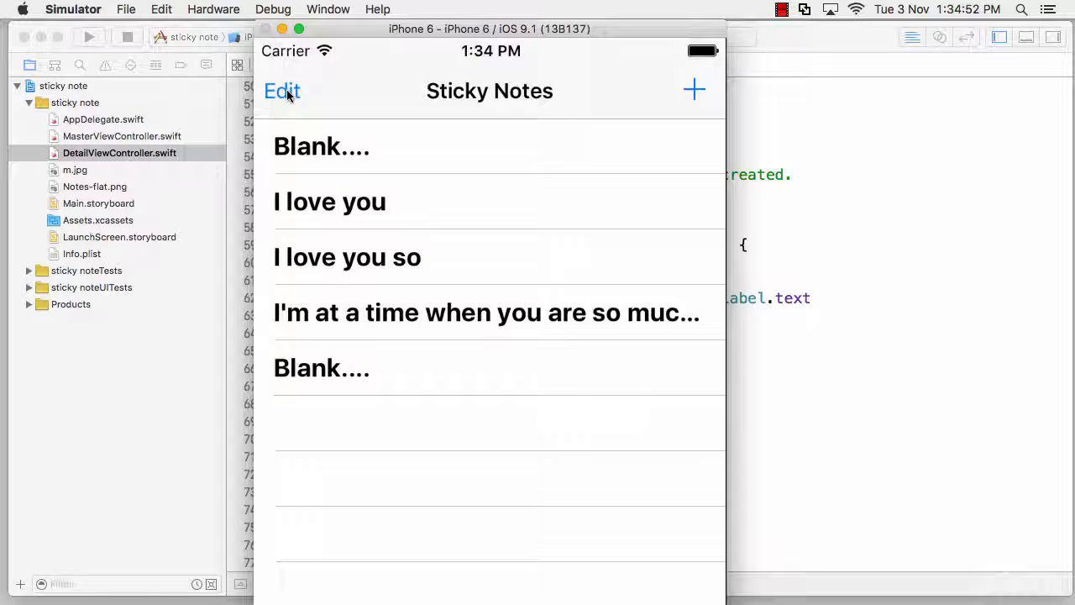
left_click(282, 91)
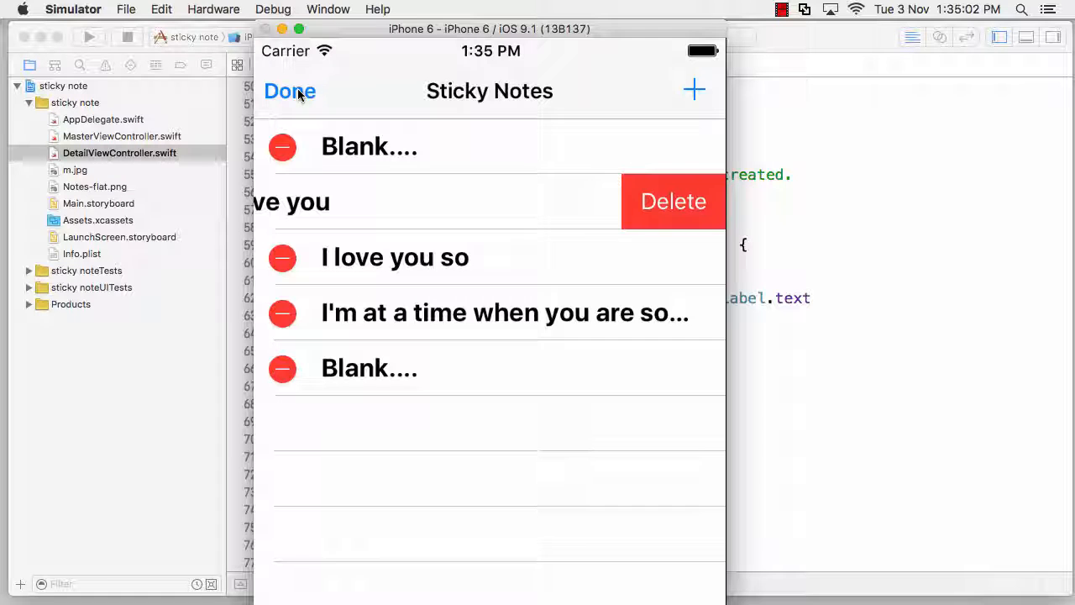
left_click(288, 91)
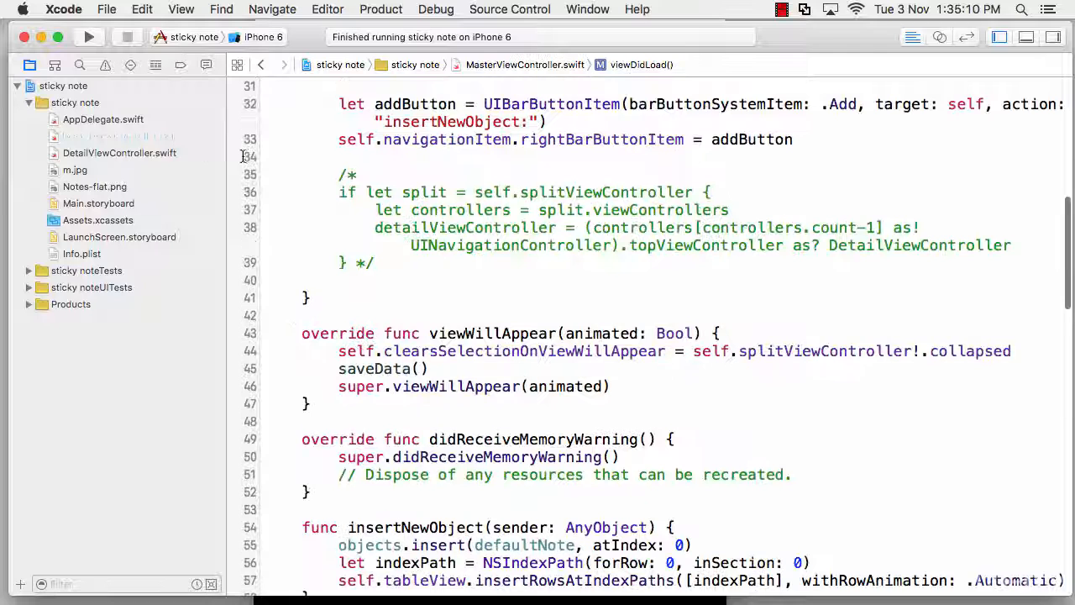
scroll("down", 3)
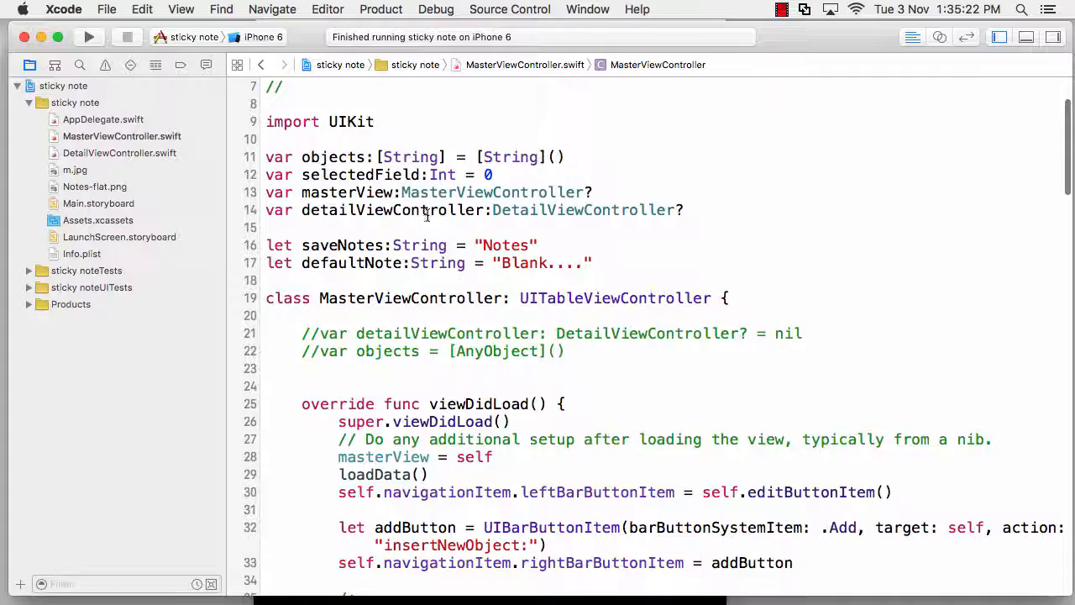
scroll("down", 3)
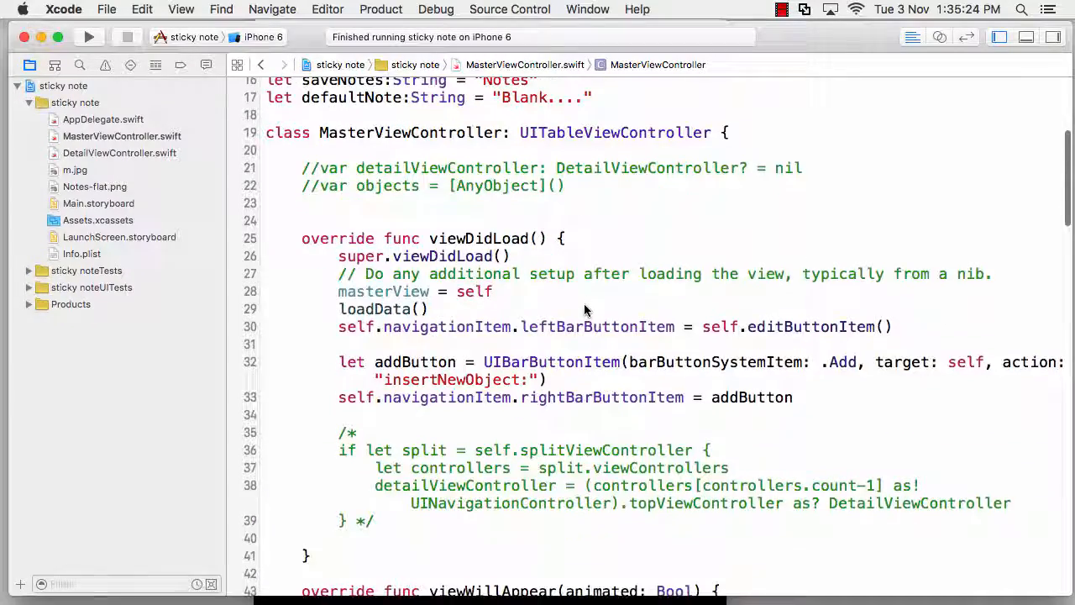
scroll("down", 3)
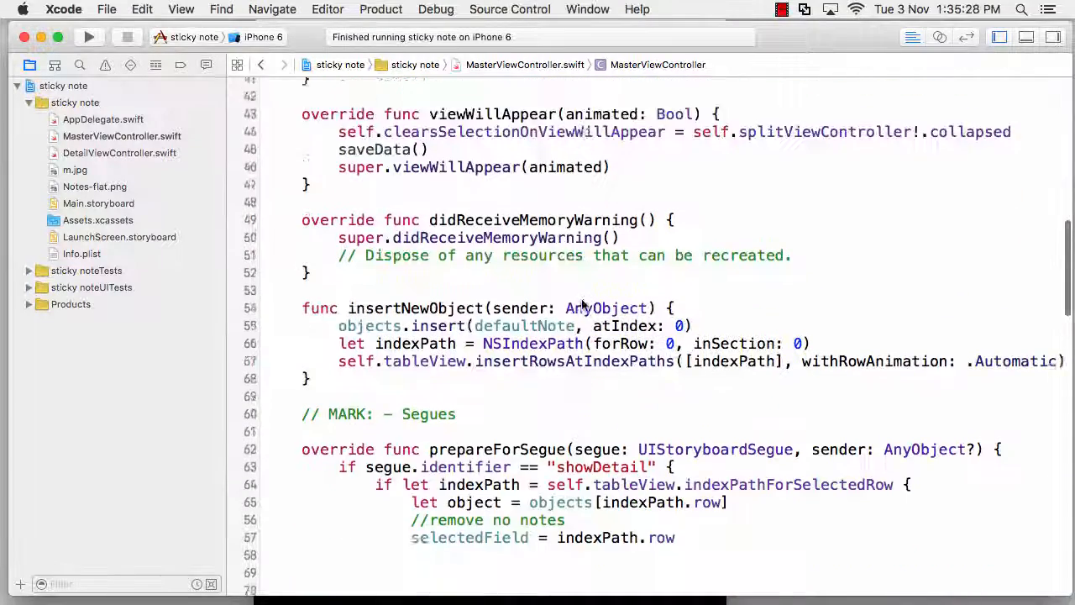
scroll("down", 3)
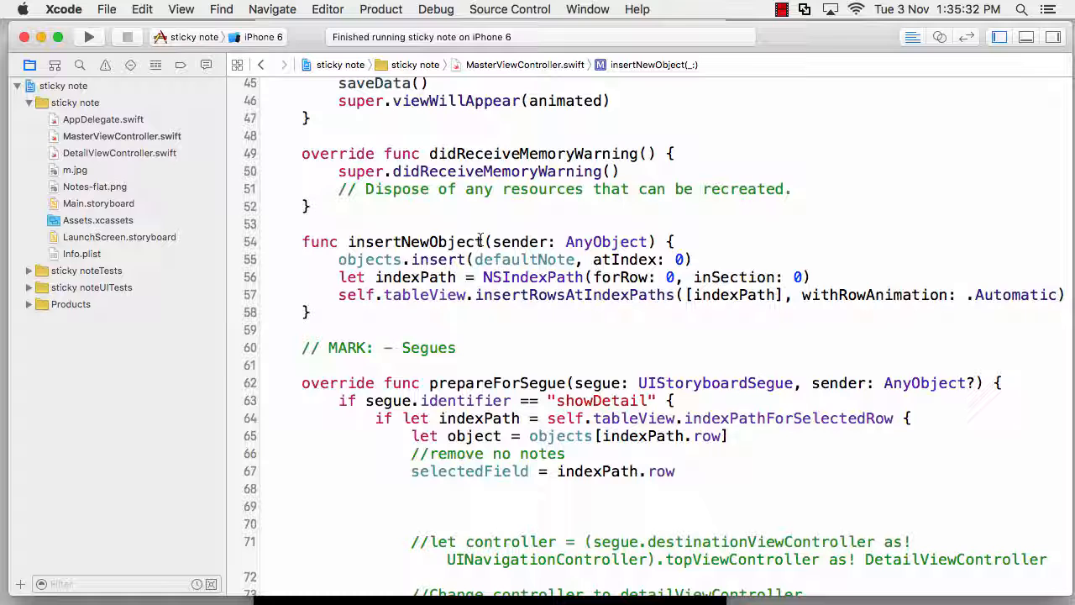
left_click(483, 242)
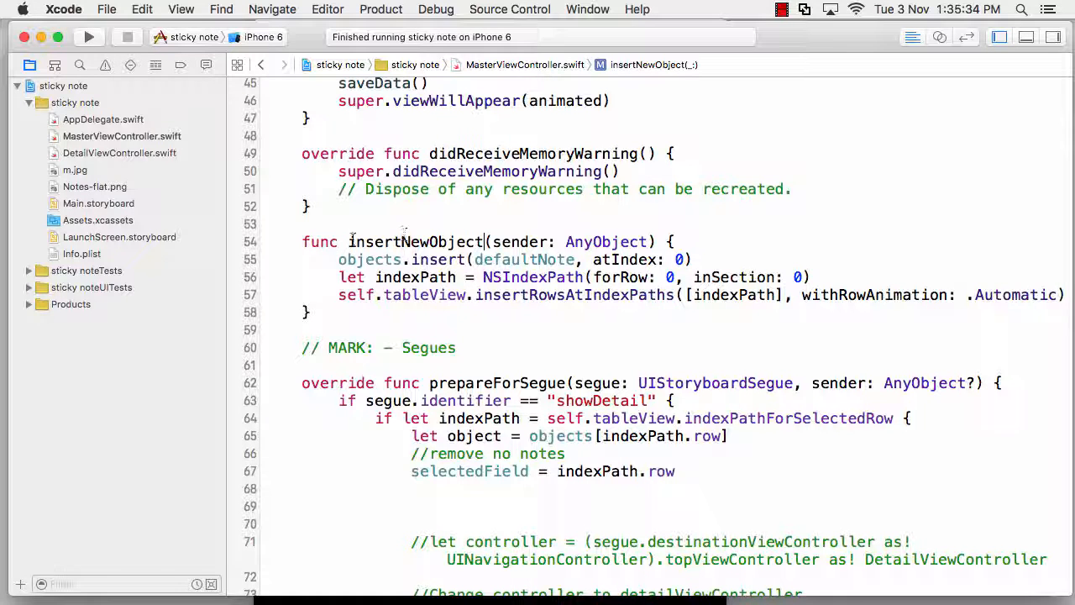
double_click(413, 242)
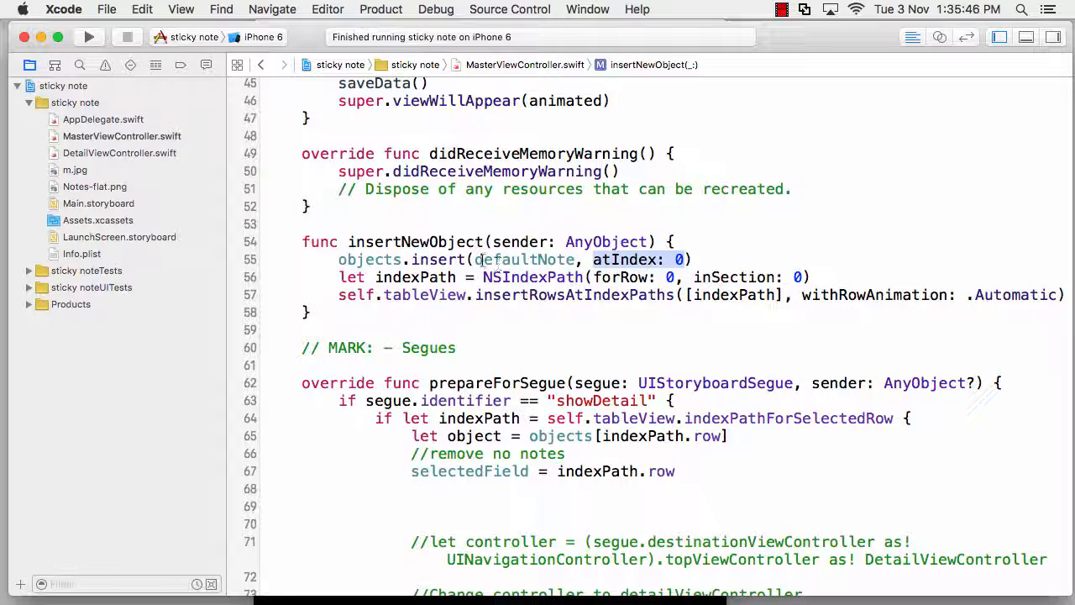
double_click(524, 259)
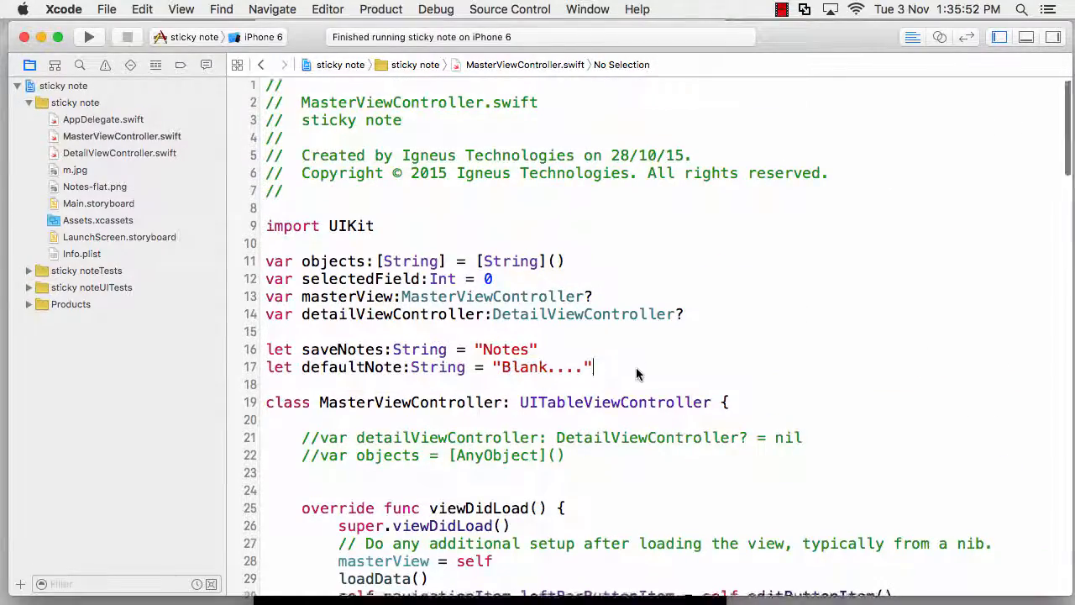
scroll("down", 3)
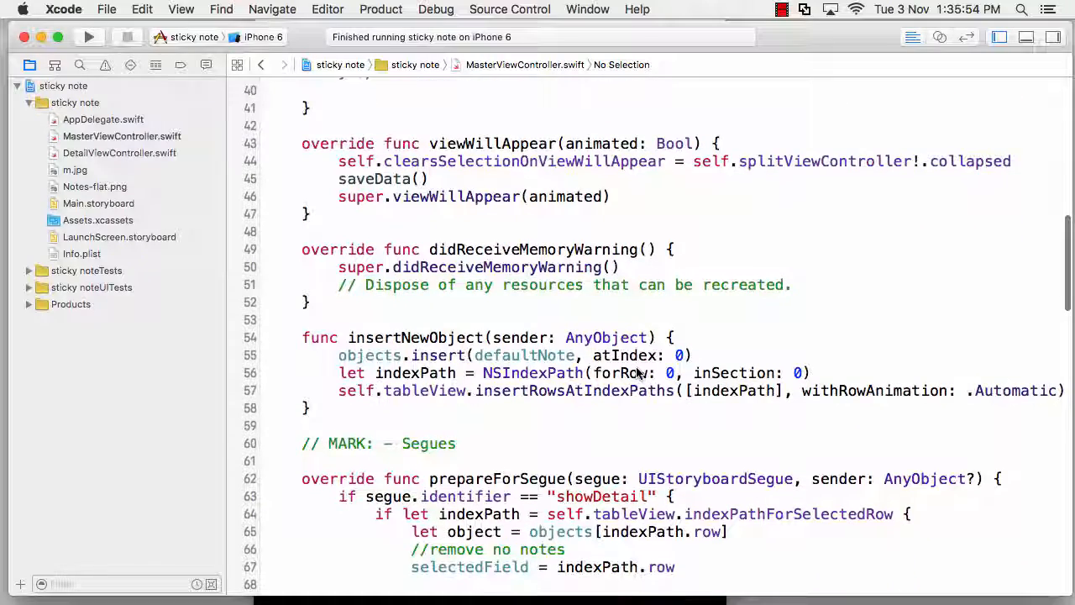
scroll("down", 3)
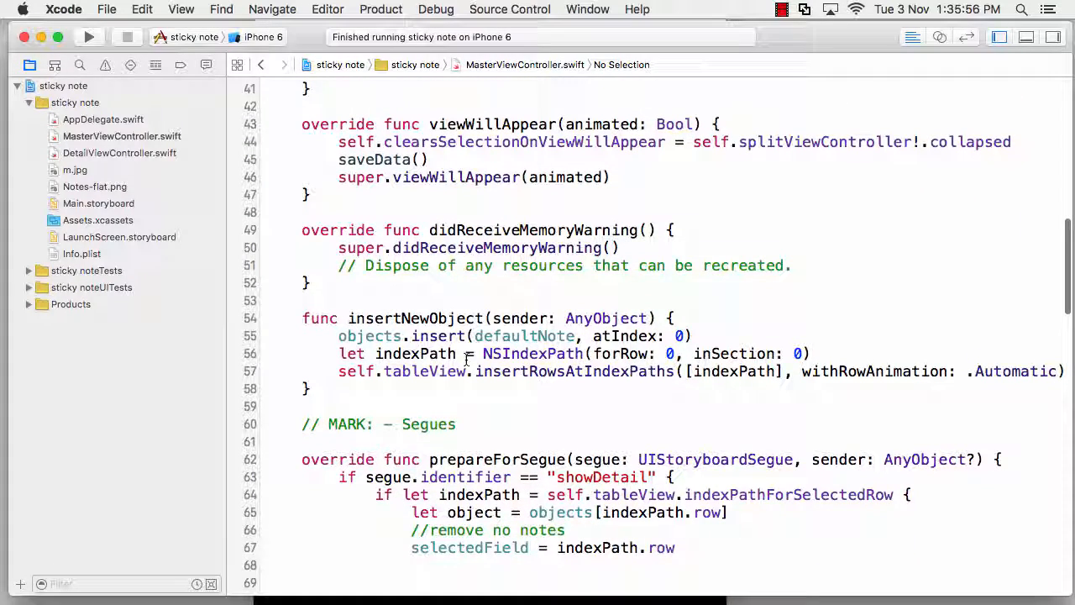
double_click(533, 352)
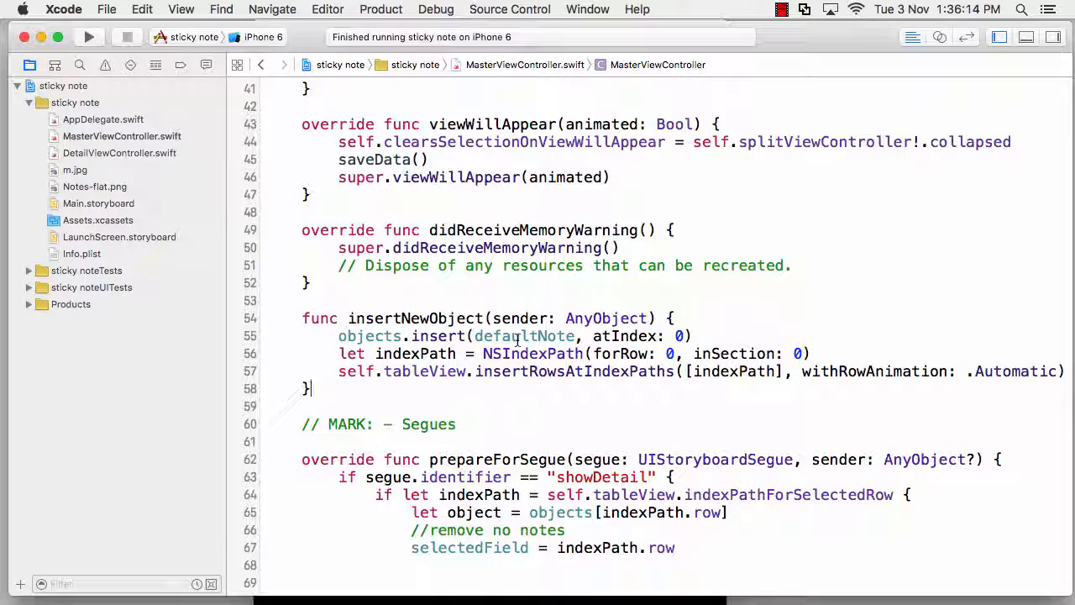
scroll("down", 3)
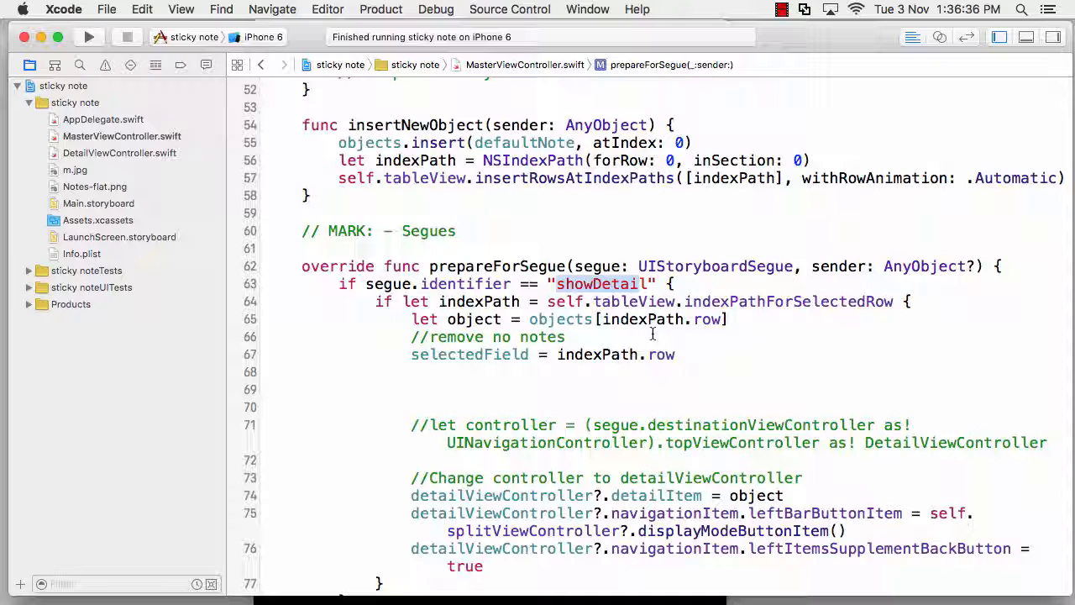
scroll("down", 3)
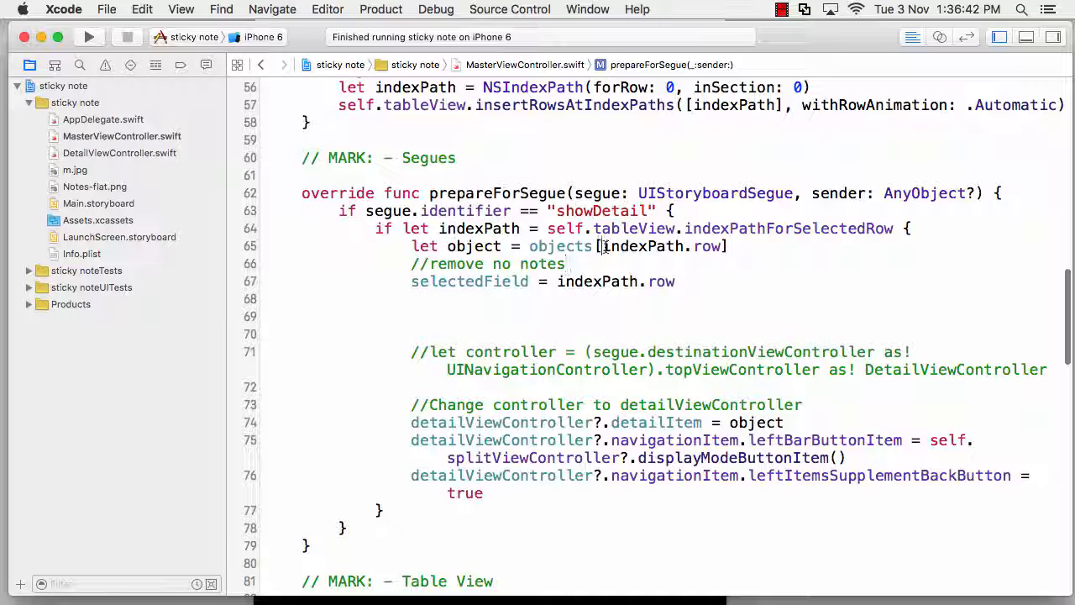
double_click(643, 245)
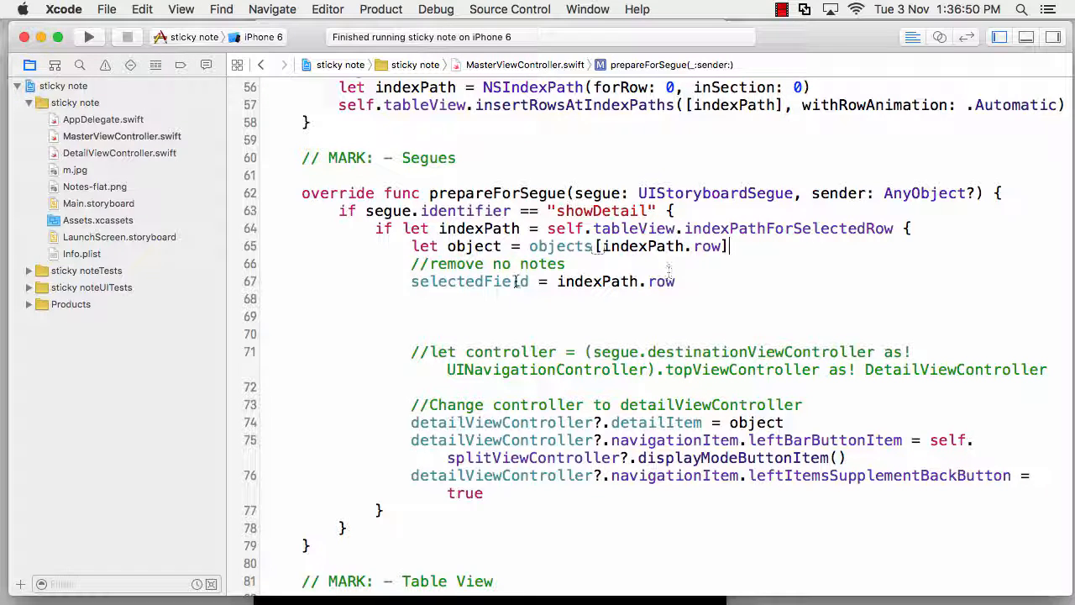
double_click(447, 282)
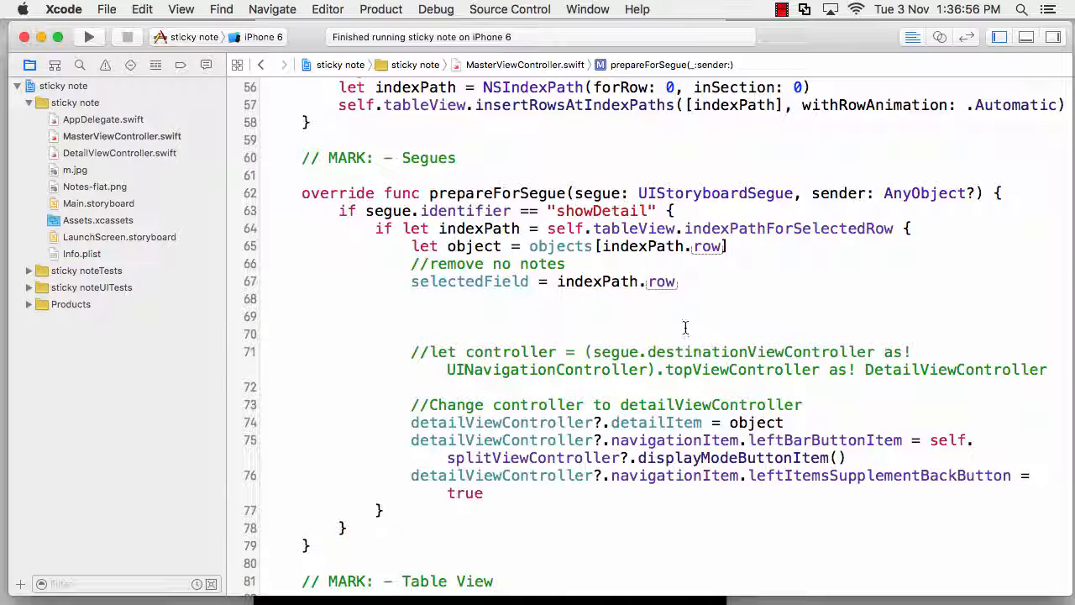
scroll("down", 3)
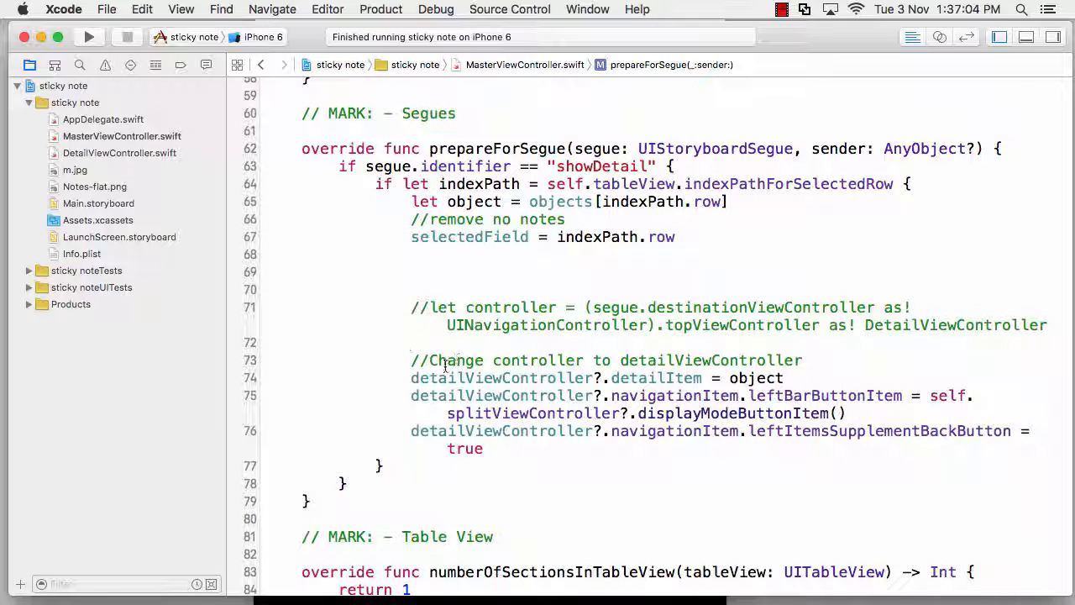
double_click(501, 377)
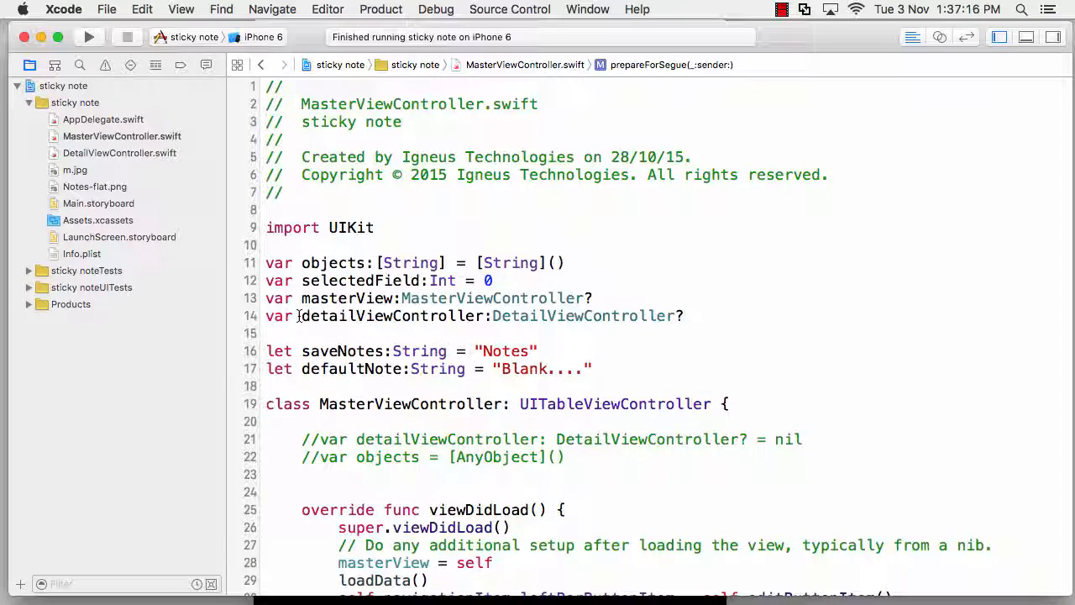
double_click(393, 316)
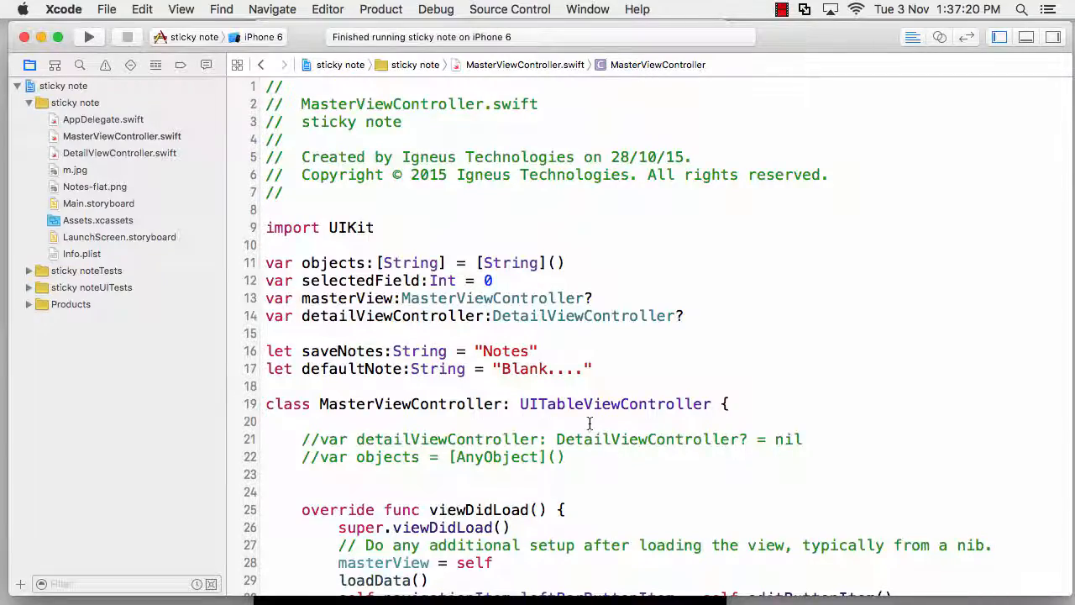
scroll("down", 3)
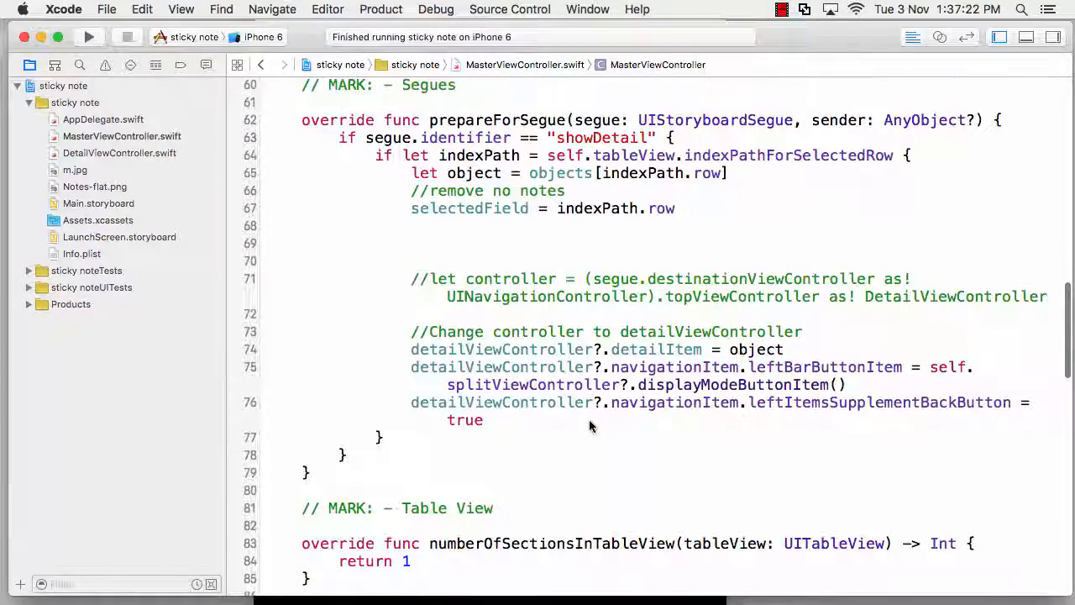
double_click(487, 302)
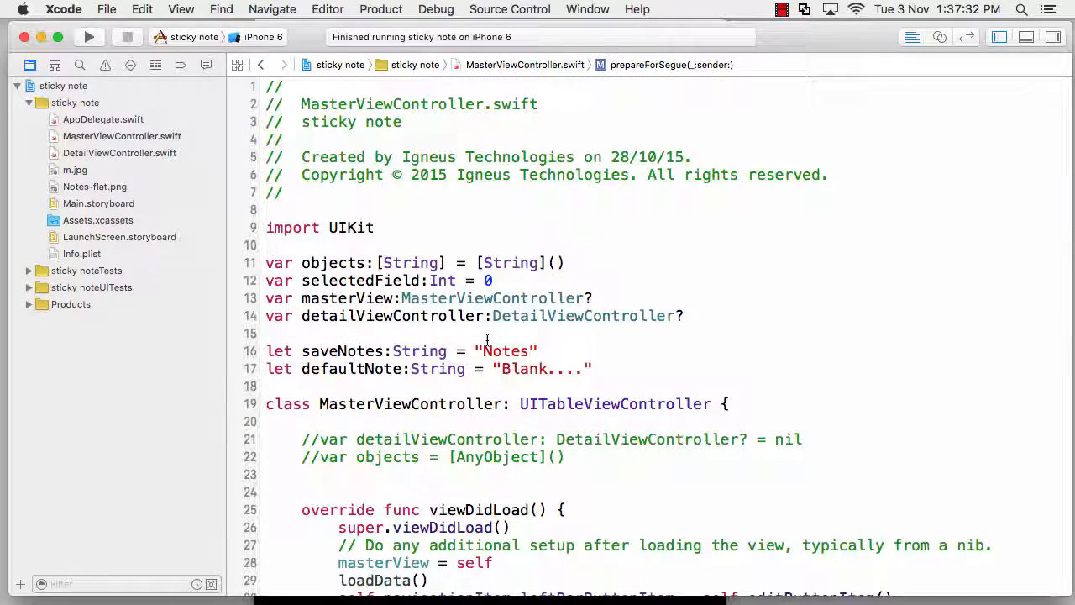
left_click(686, 316)
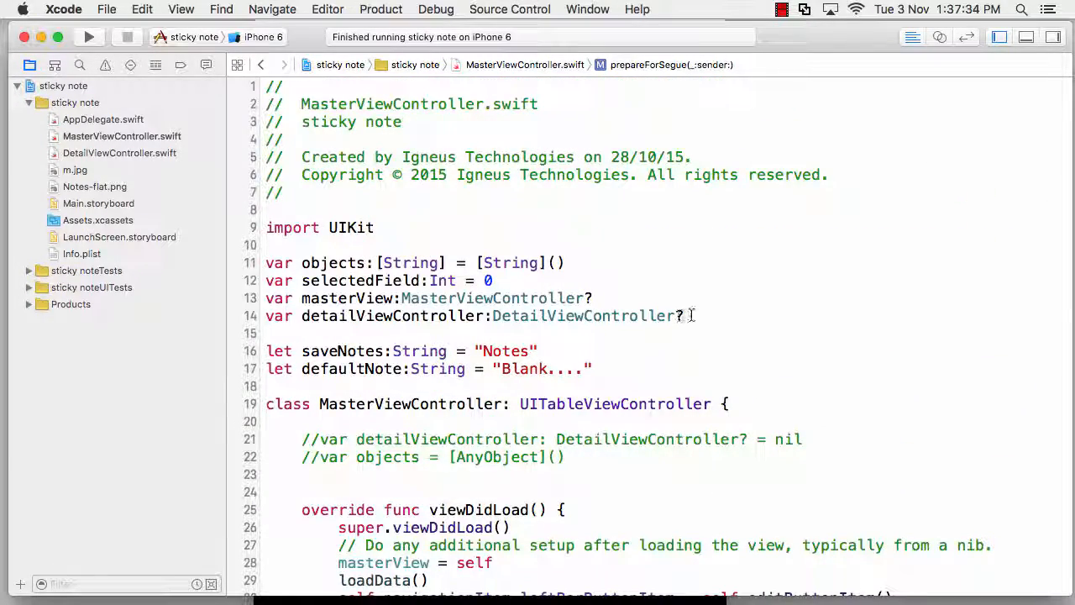
scroll("down", 3)
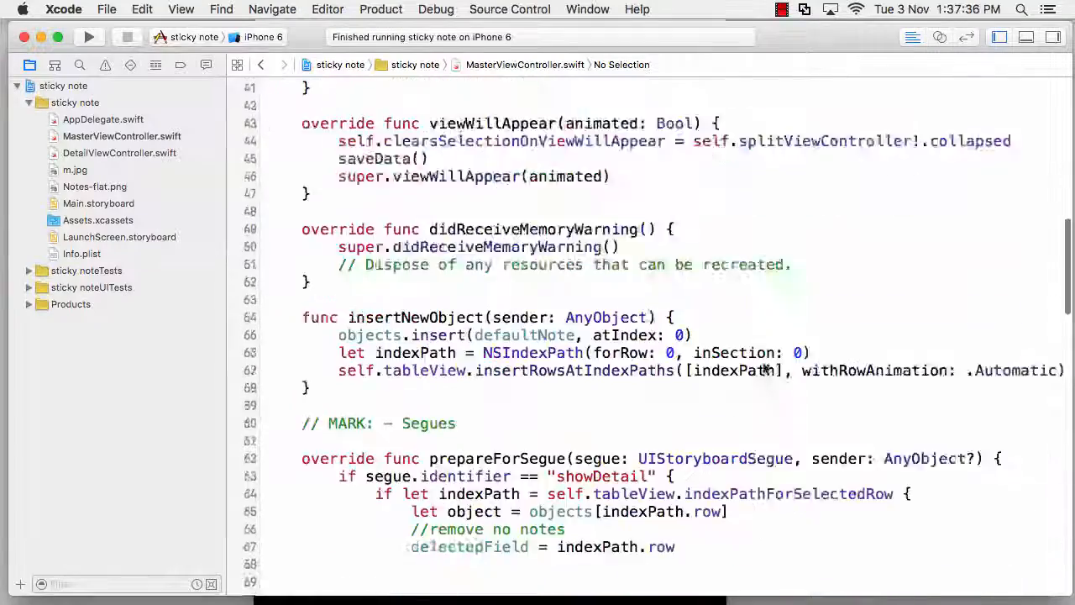
scroll("down", 3)
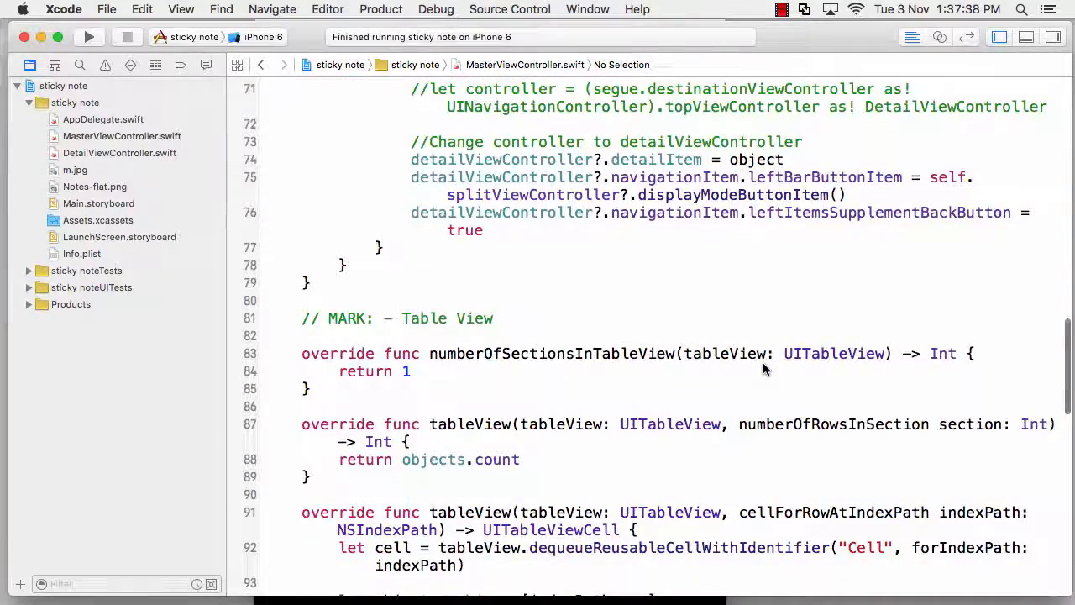
scroll("down", 3)
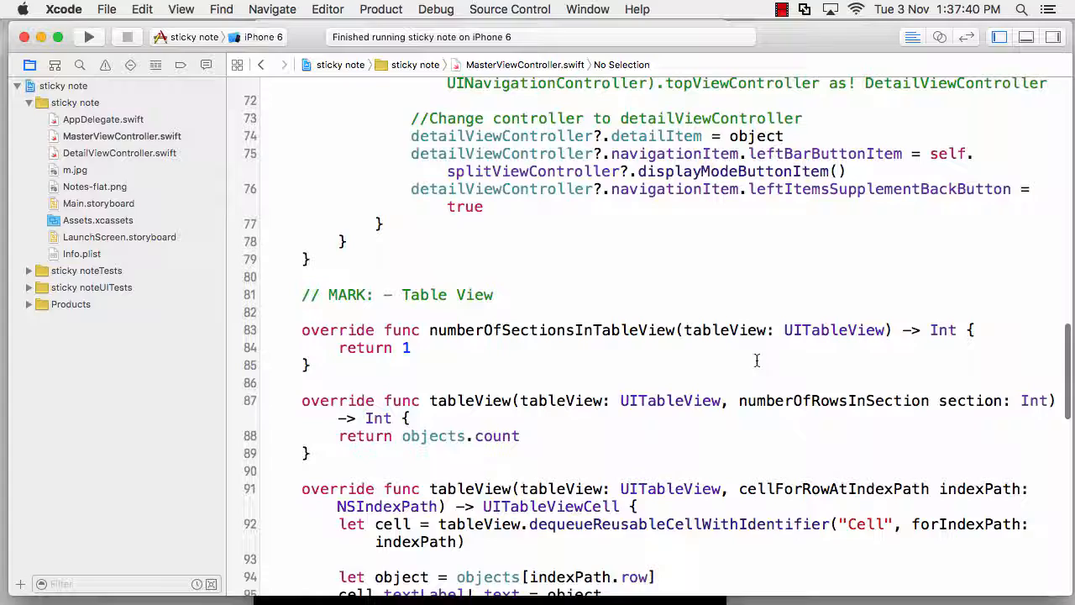
mouse_move(551, 329)
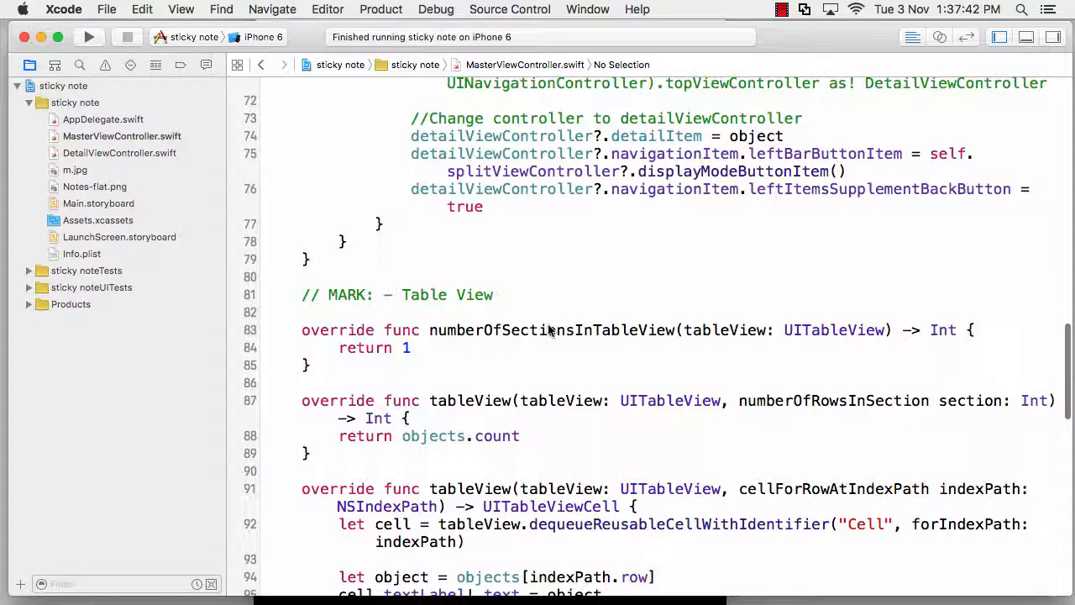
scroll("down", 3)
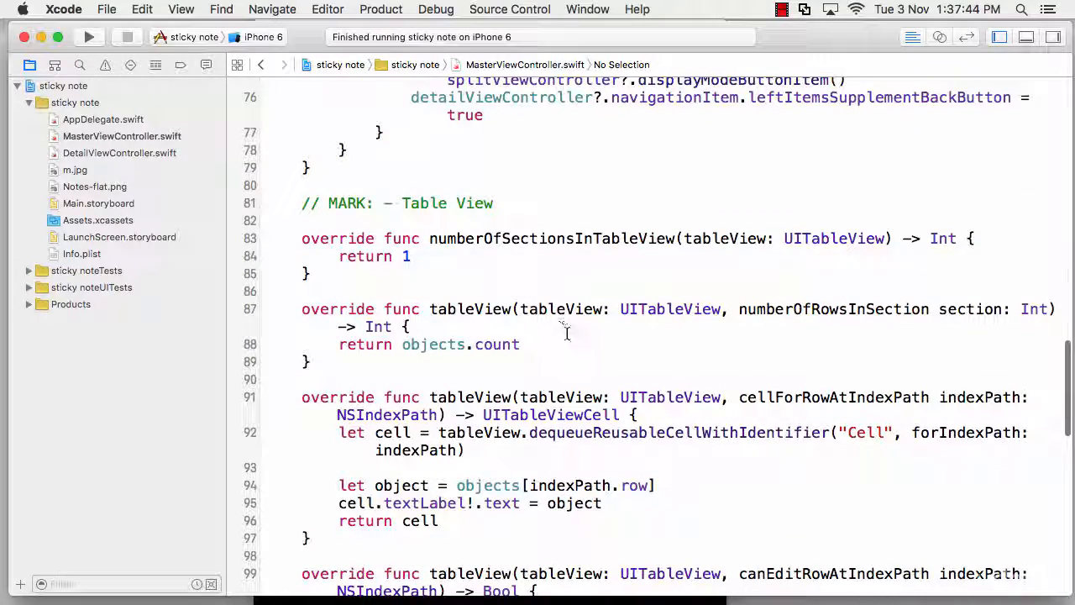
scroll("down", 3)
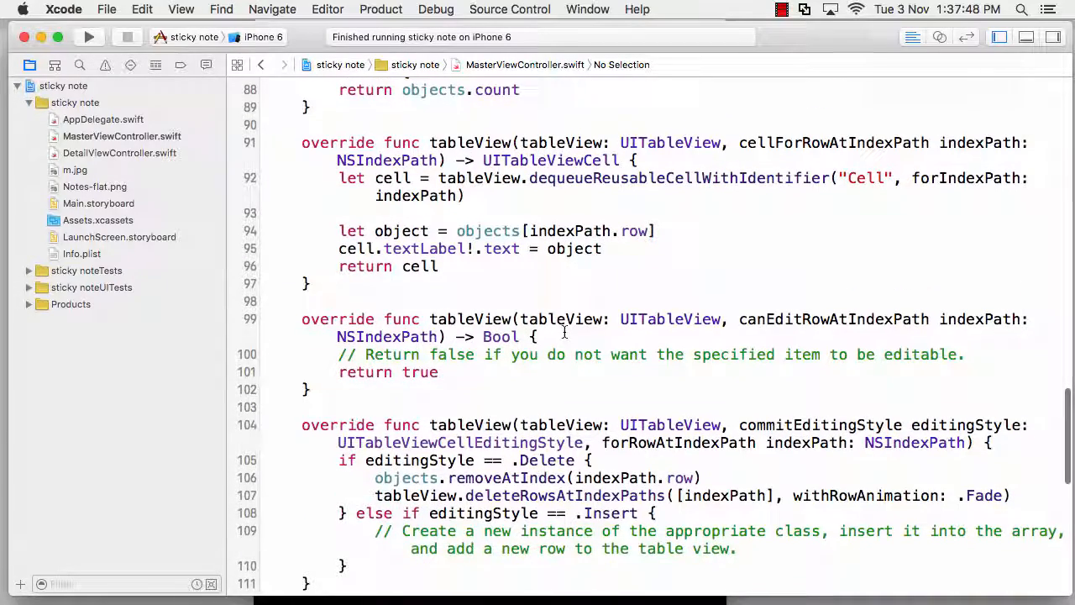
scroll("down", 3)
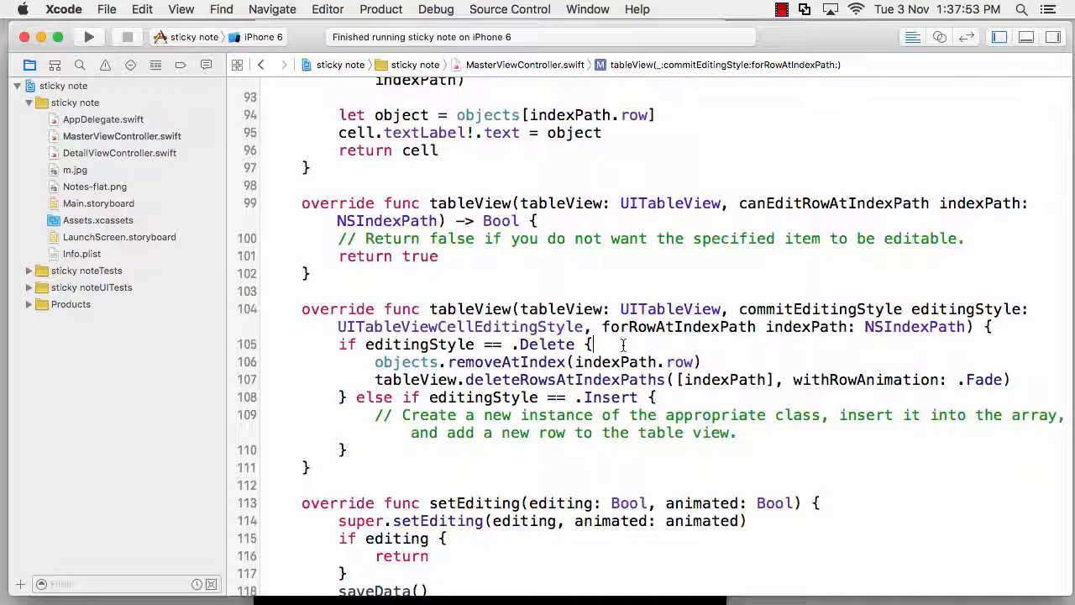
scroll("down", 3)
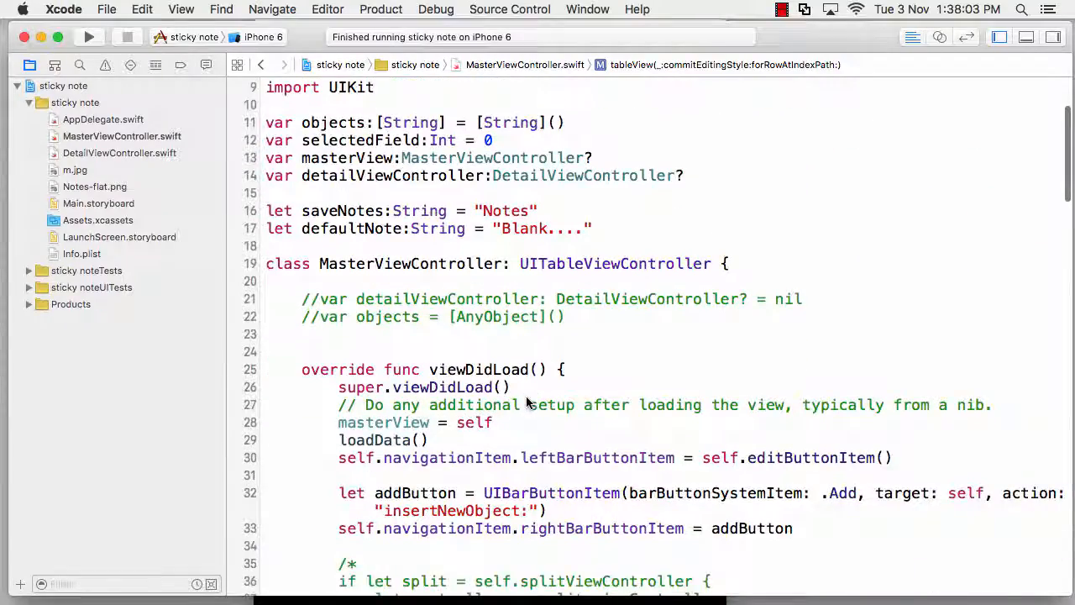
scroll("down", 3)
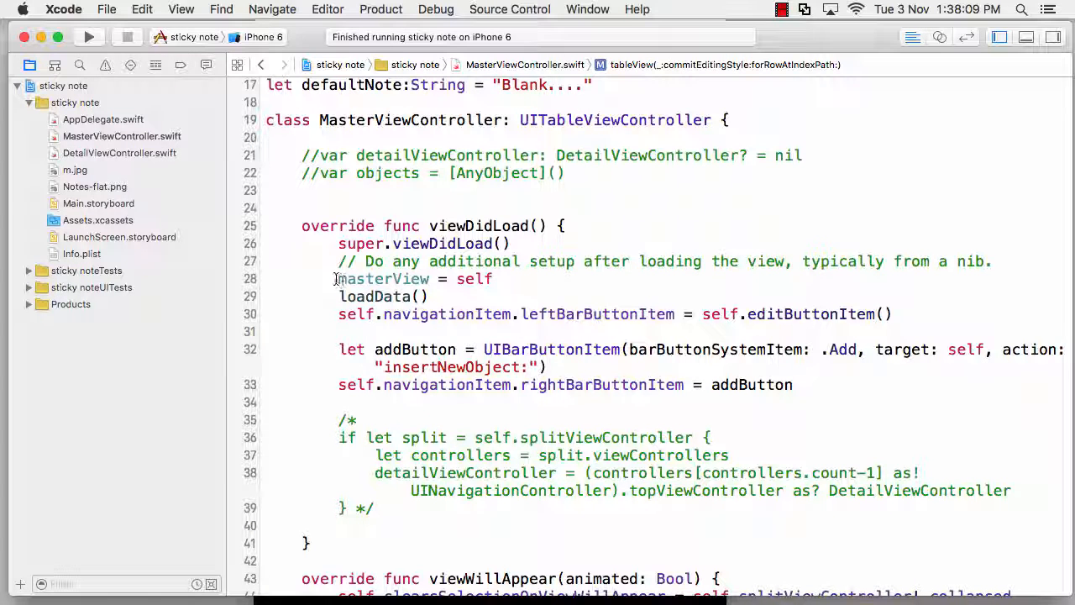
double_click(382, 279)
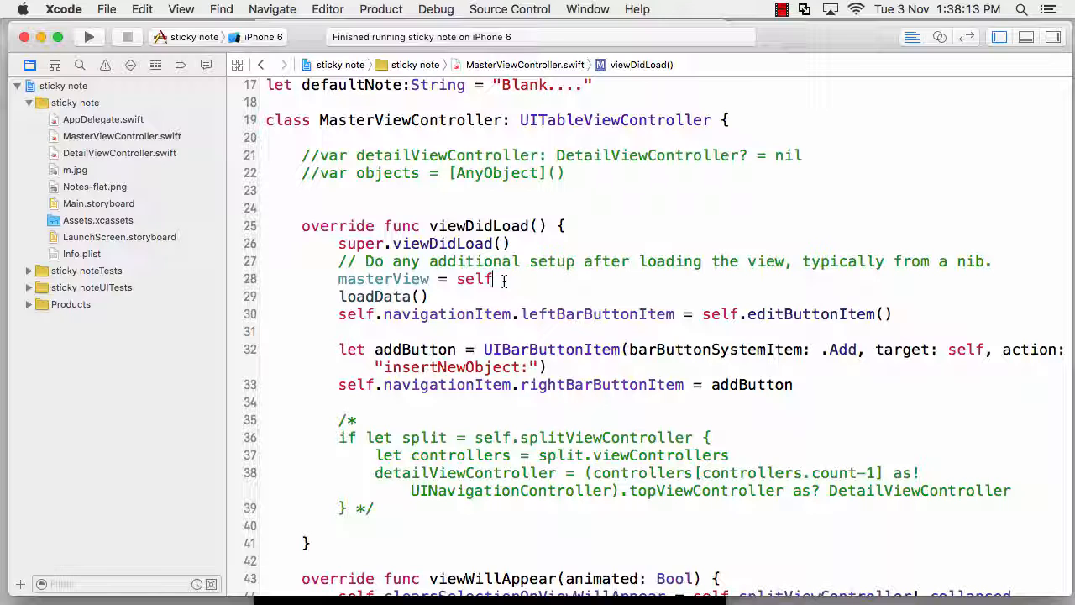
double_click(473, 279)
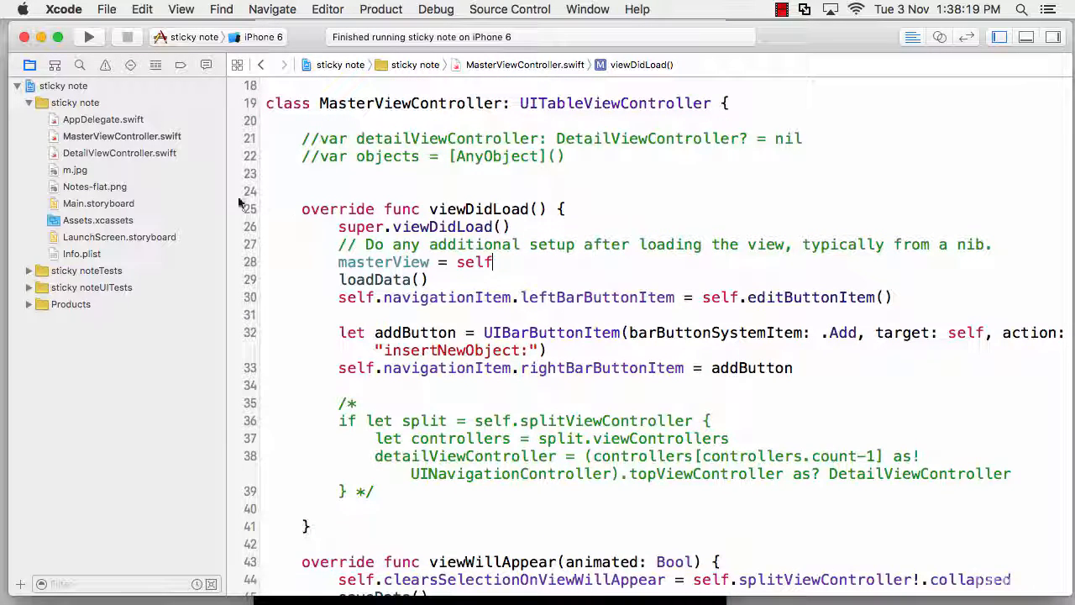
left_click(119, 153)
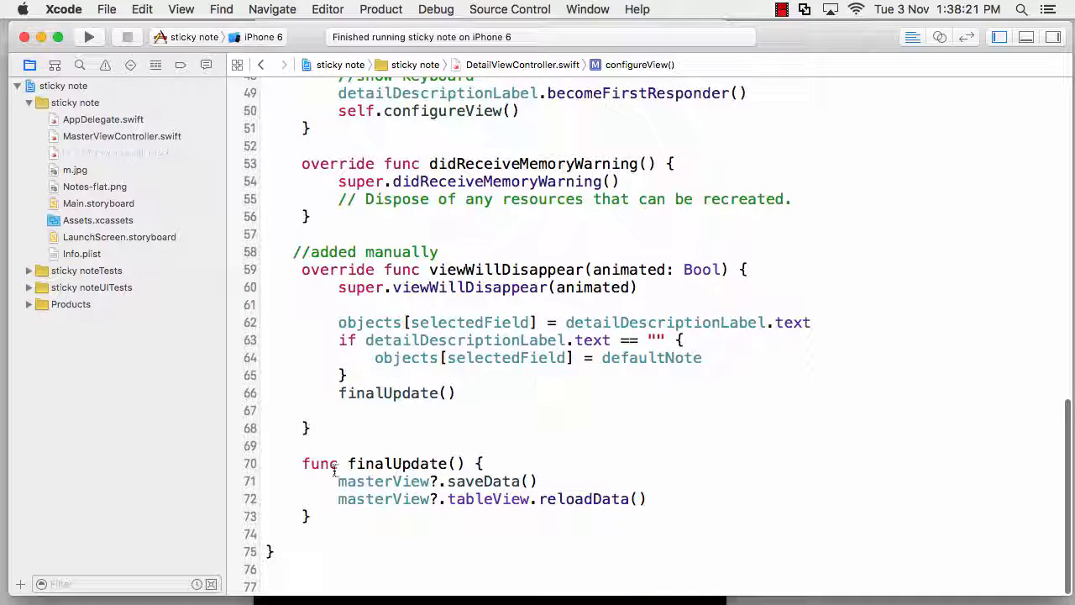
double_click(383, 480)
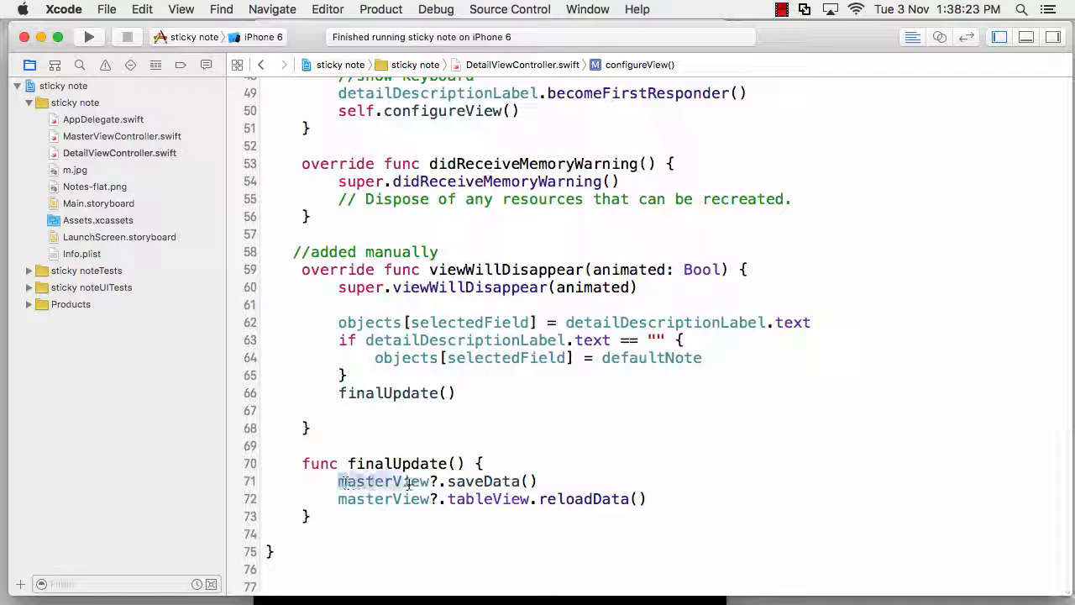
double_click(383, 480)
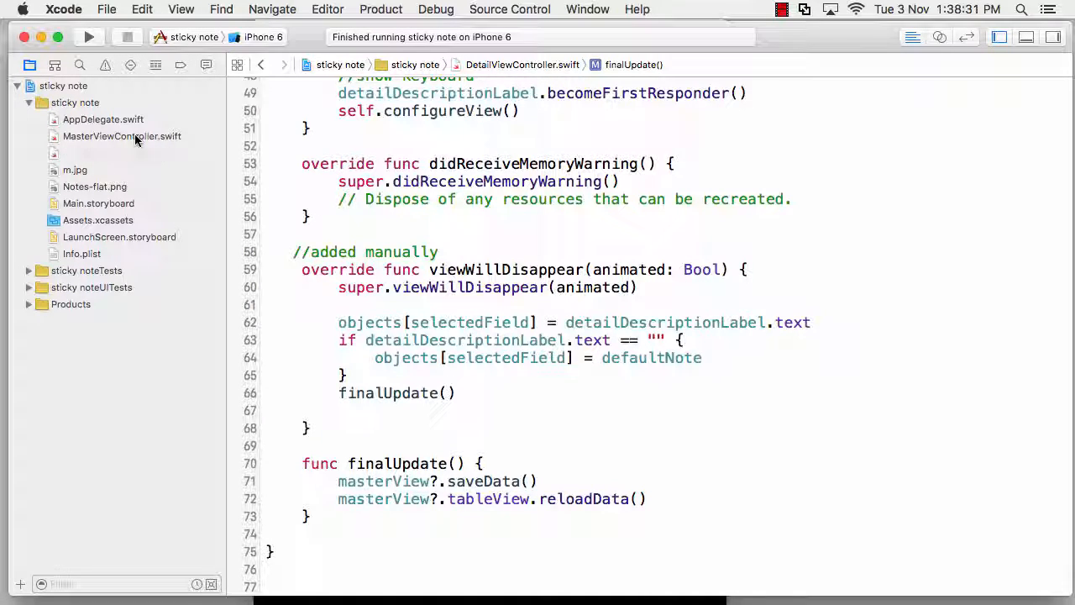
left_click(121, 136)
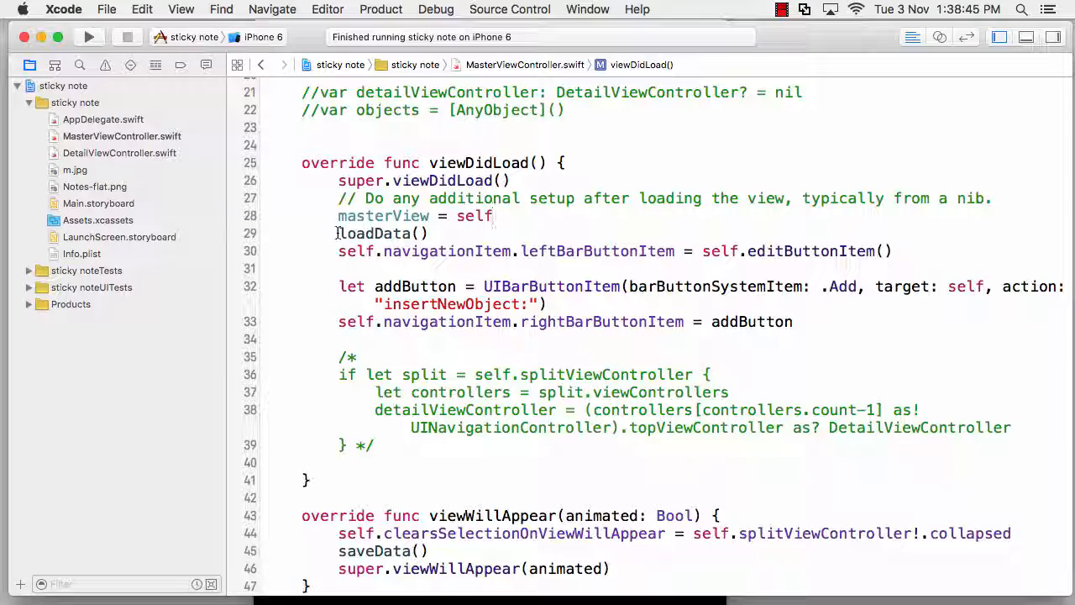
double_click(373, 234)
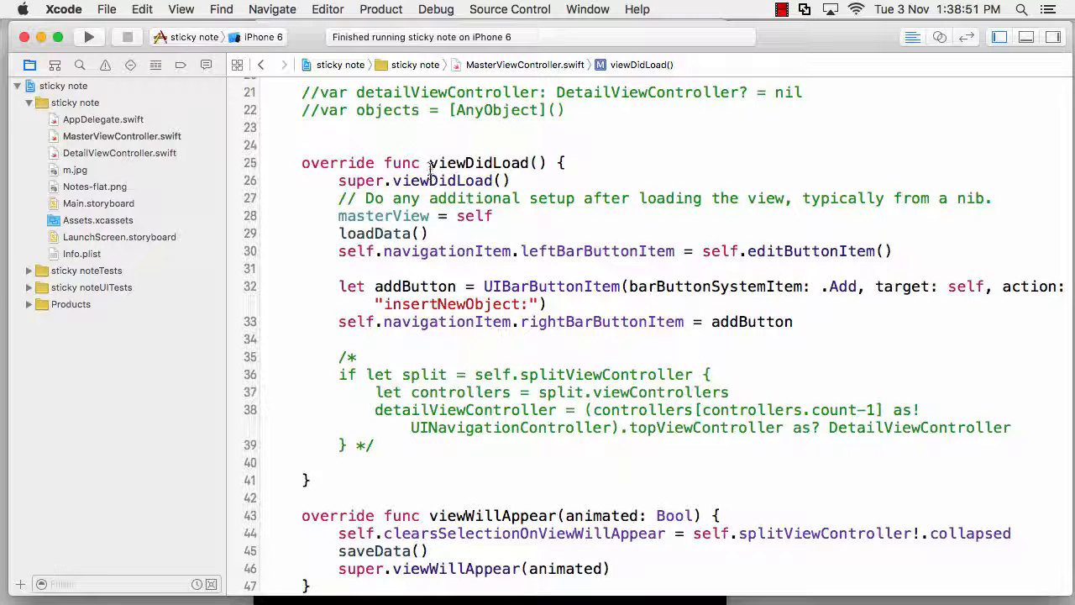
double_click(477, 161)
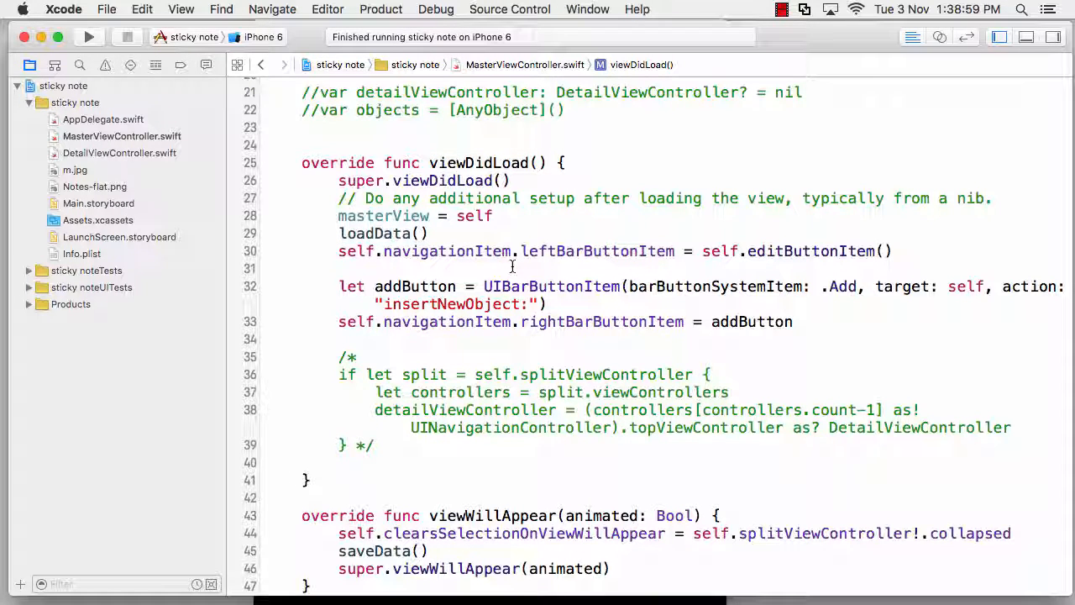
scroll("down", 3)
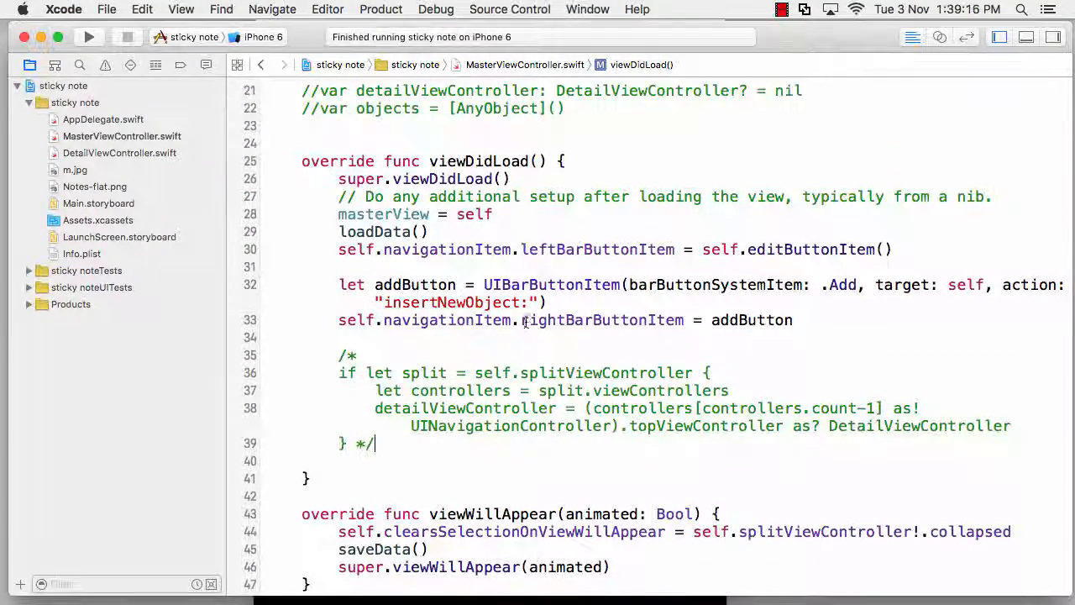
scroll("down", 3)
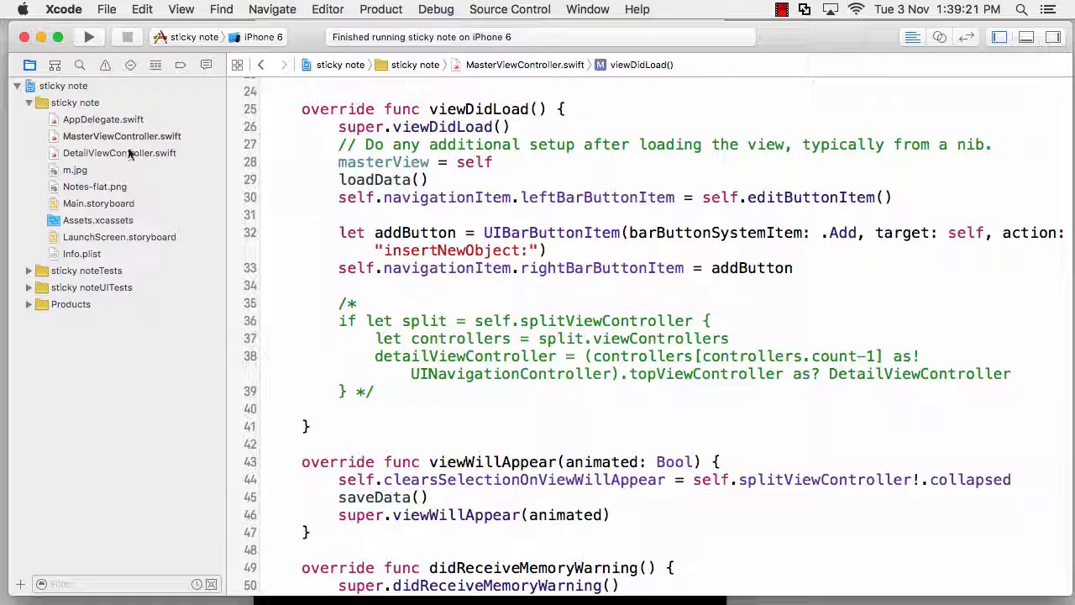
Switch to MasterViewController.swift and locate the saveData() call inside viewWillAppear
left_click(120, 151)
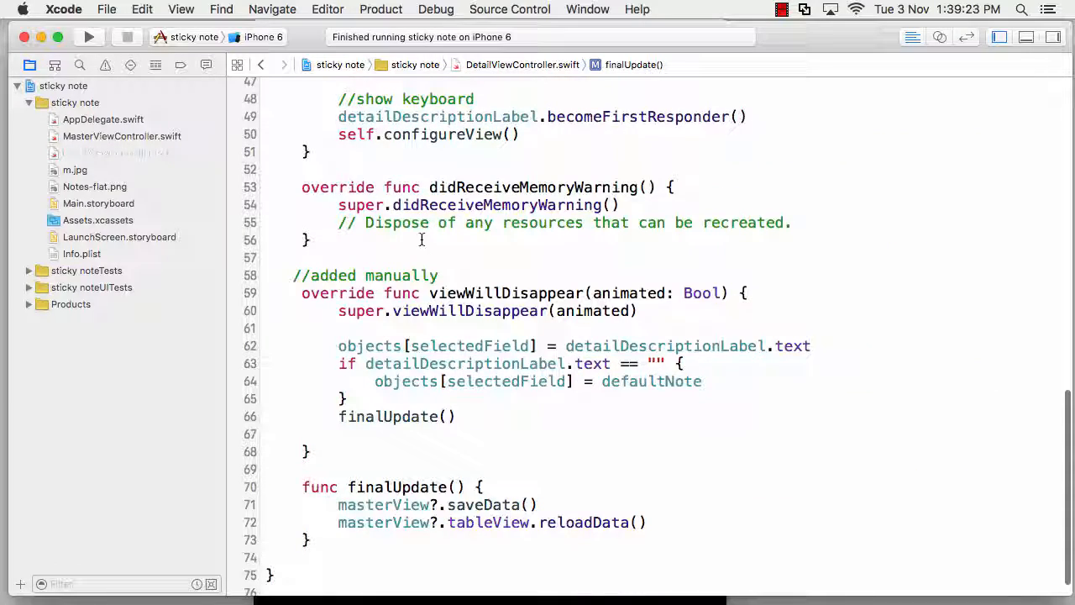
left_click(121, 134)
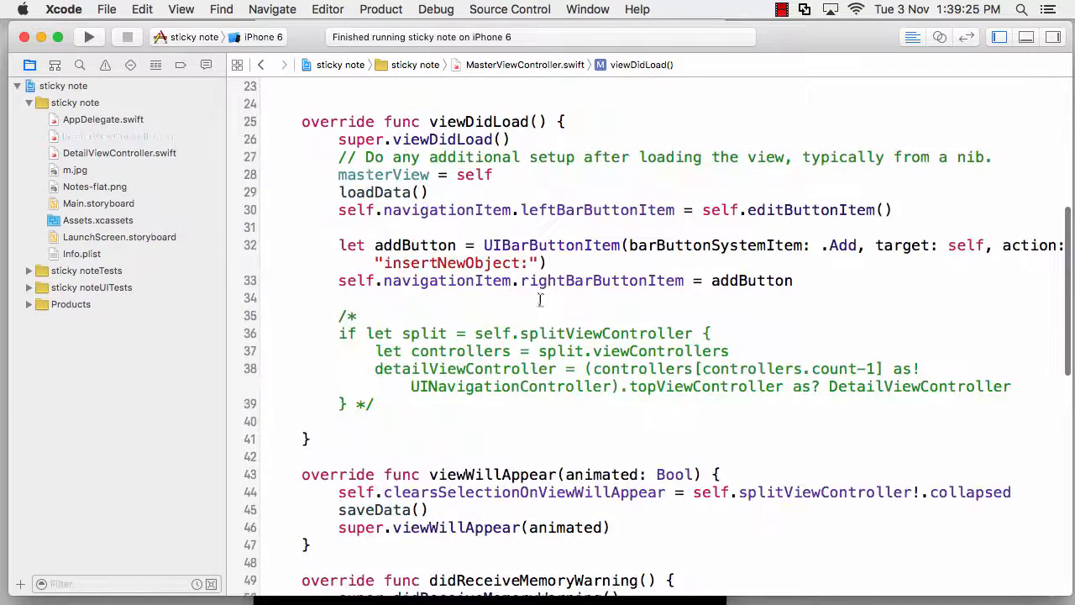
scroll("down", 3)
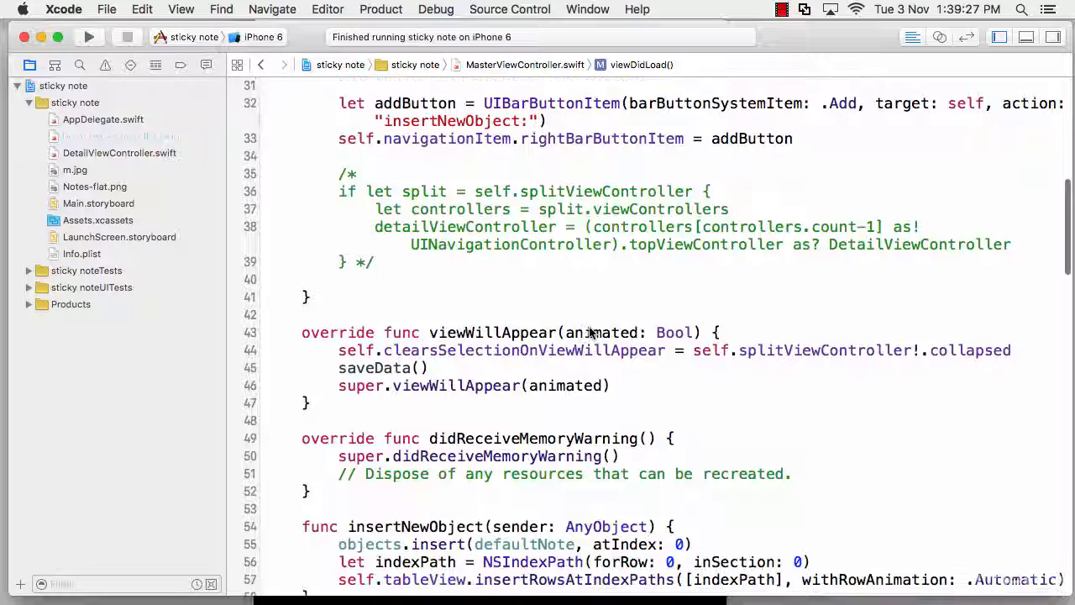
scroll("down", 3)
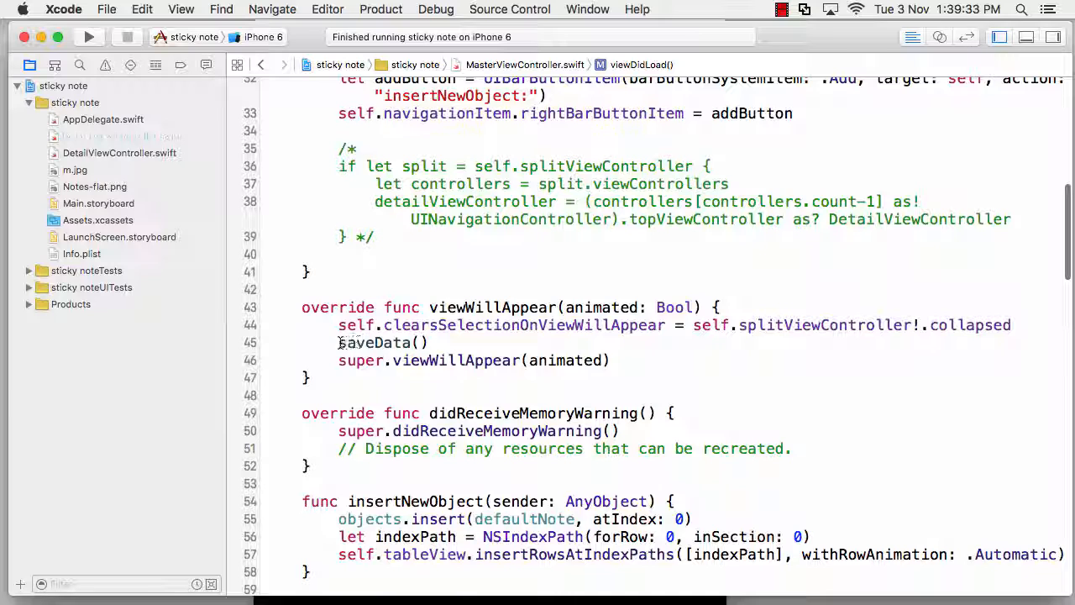
left_click(427, 343)
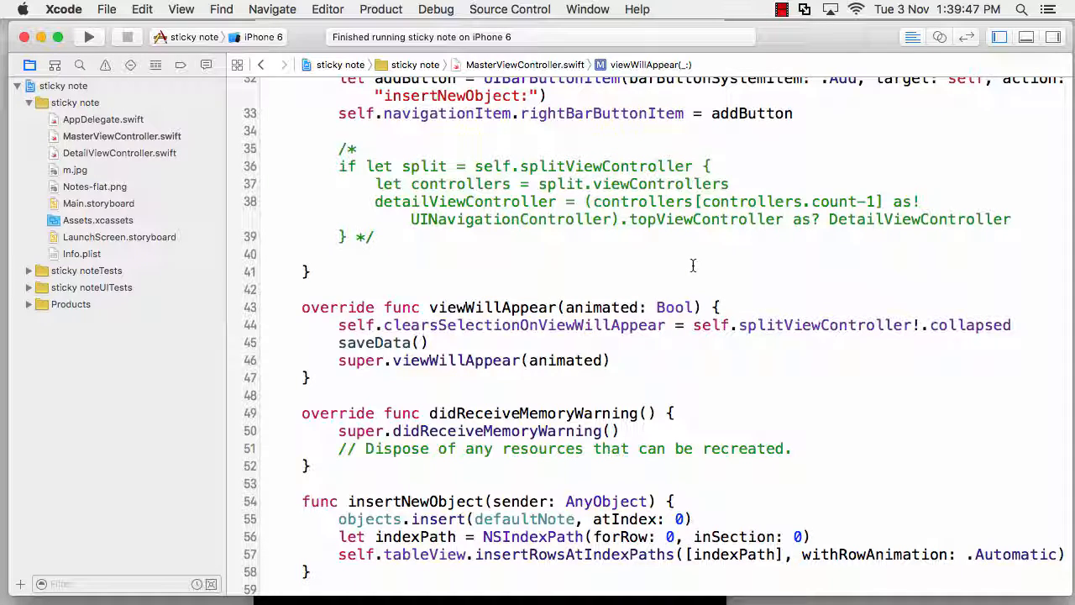
mouse_move(751, 256)
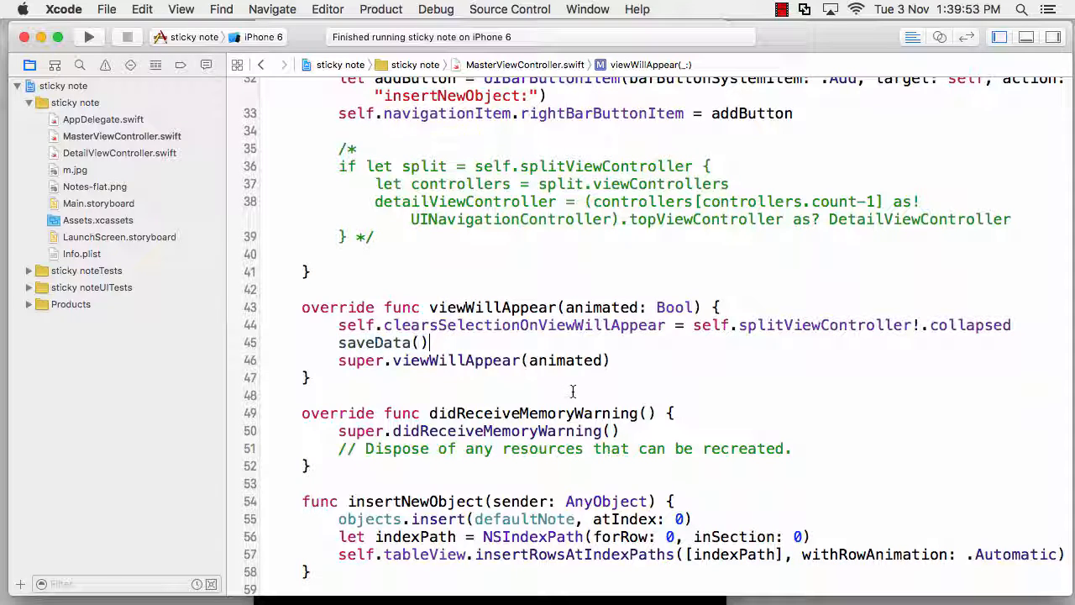
scroll("down", 3)
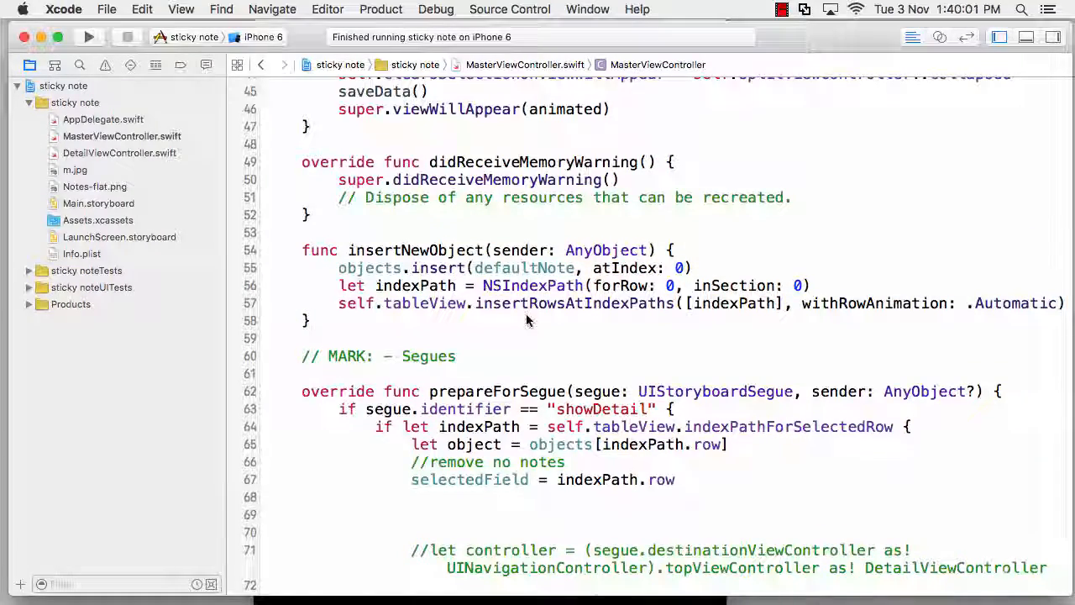
scroll("down", 3)
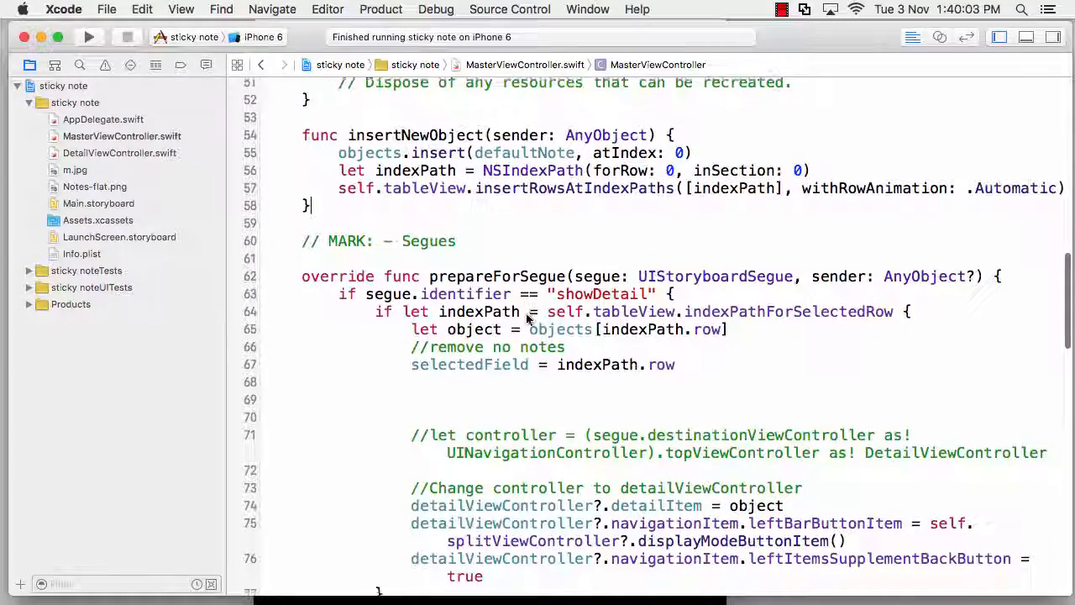
scroll("down", 3)
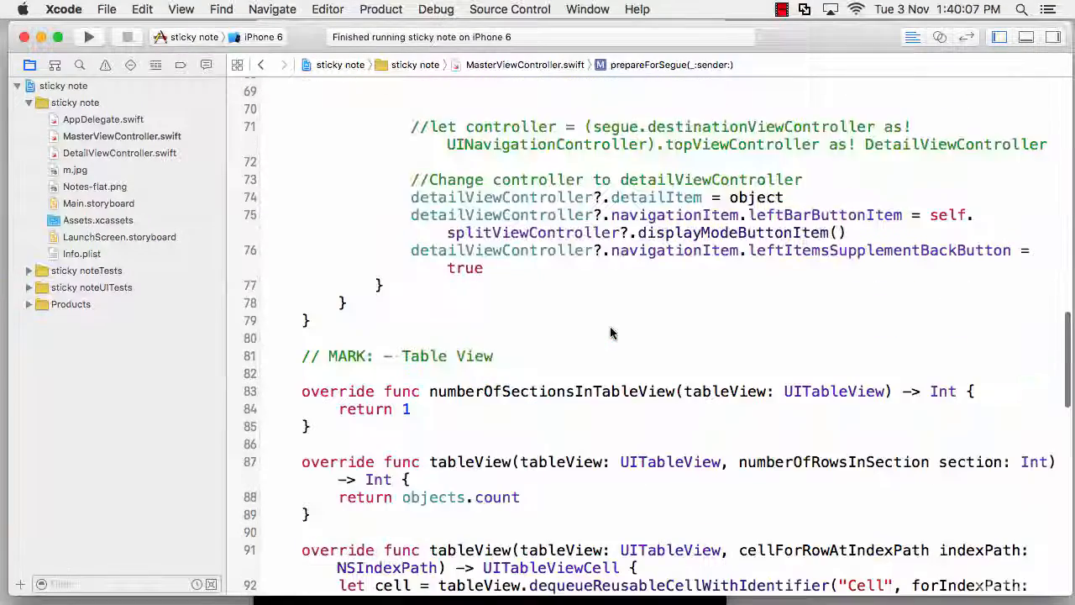
scroll("down", 3)
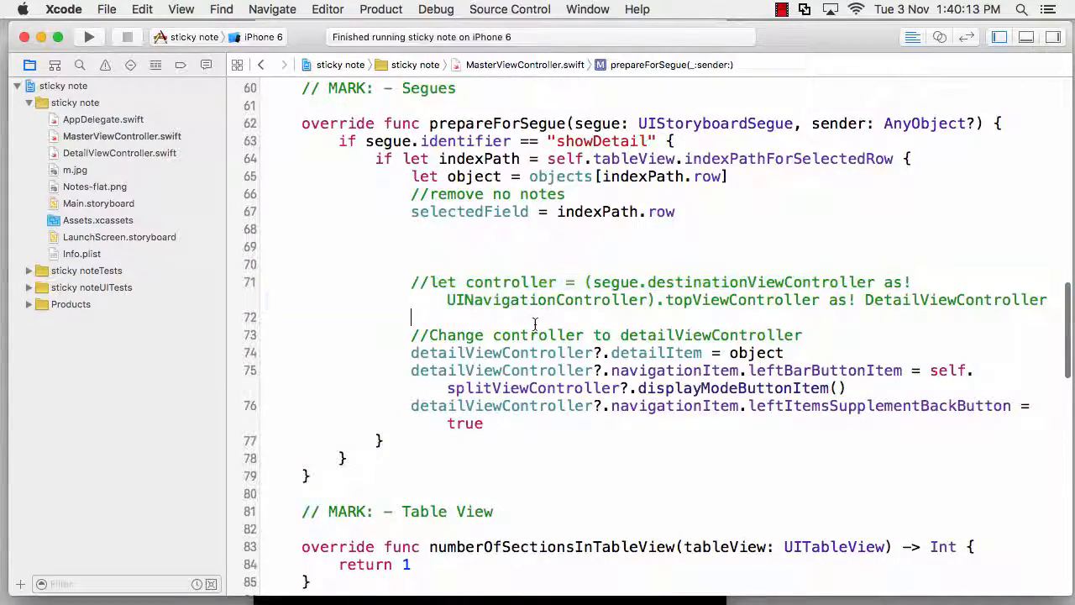
scroll("down", 3)
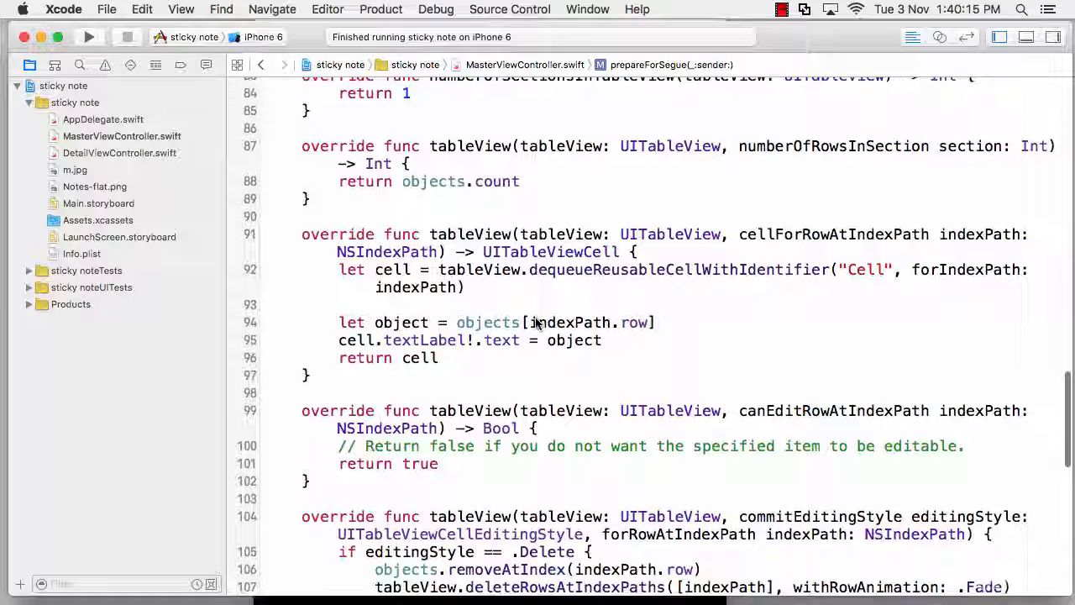
scroll("down", 3)
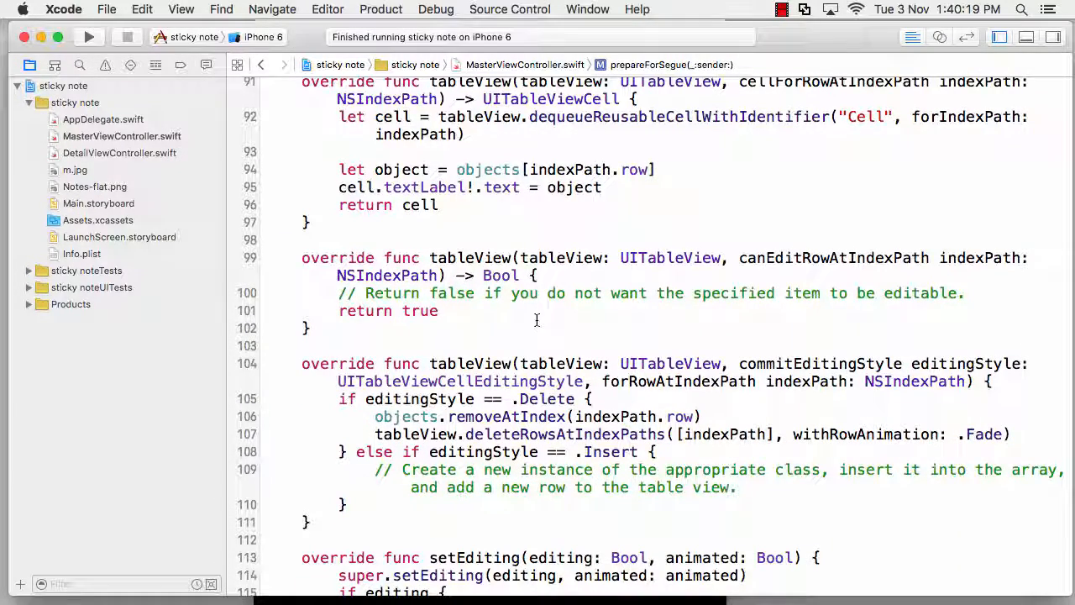
scroll("down", 3)
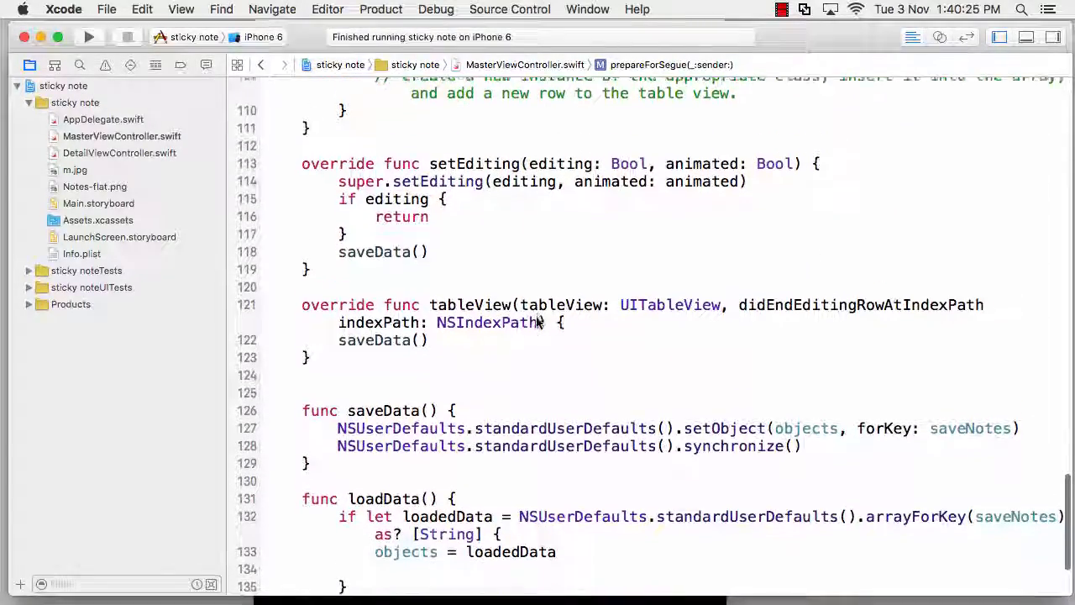
scroll("down", 3)
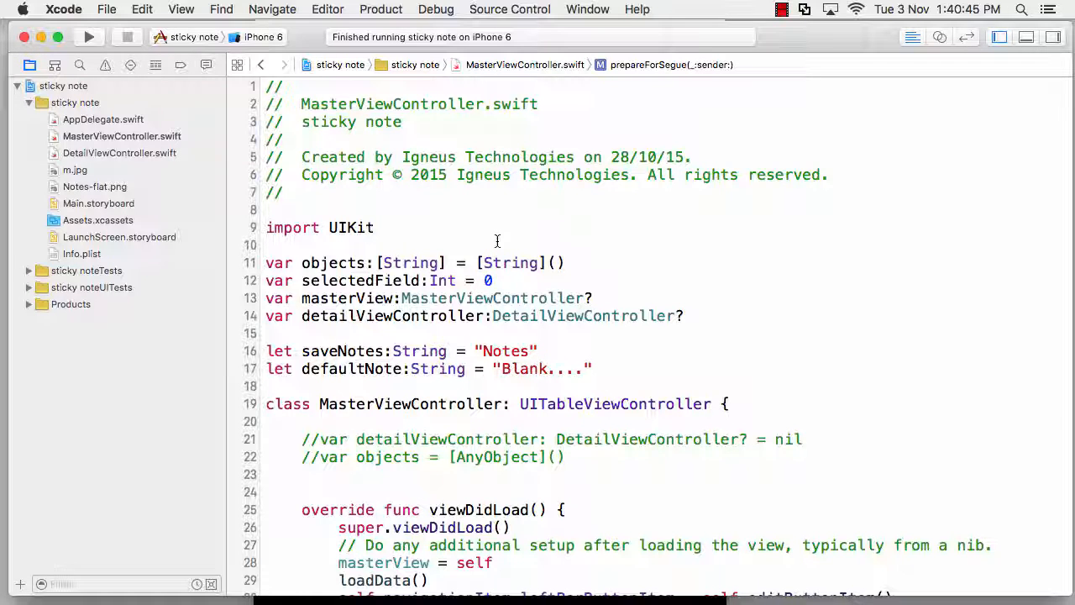
mouse_move(484, 222)
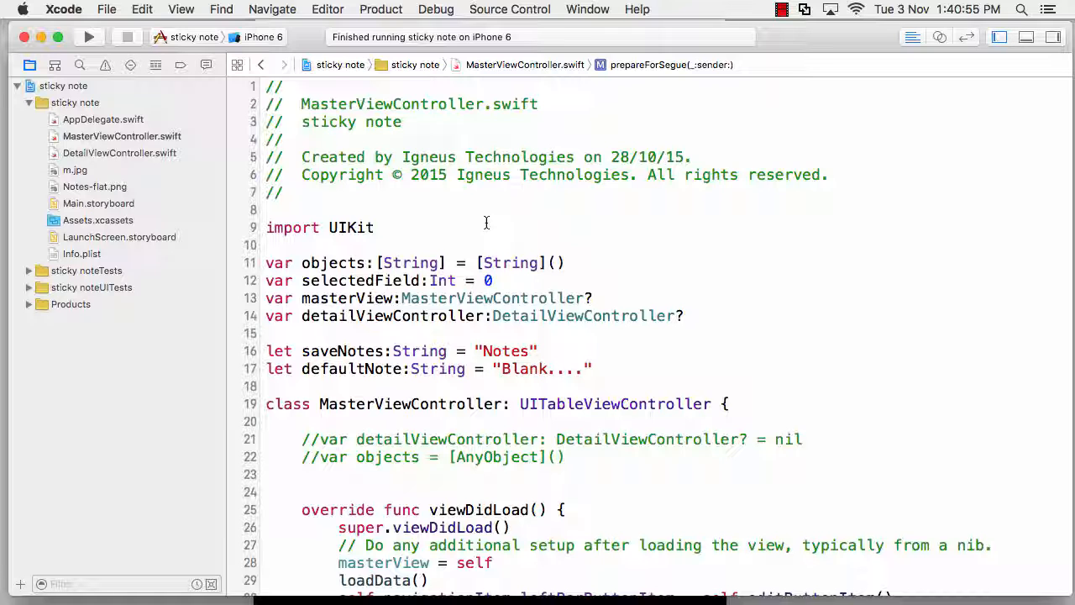
scroll("down", 3)
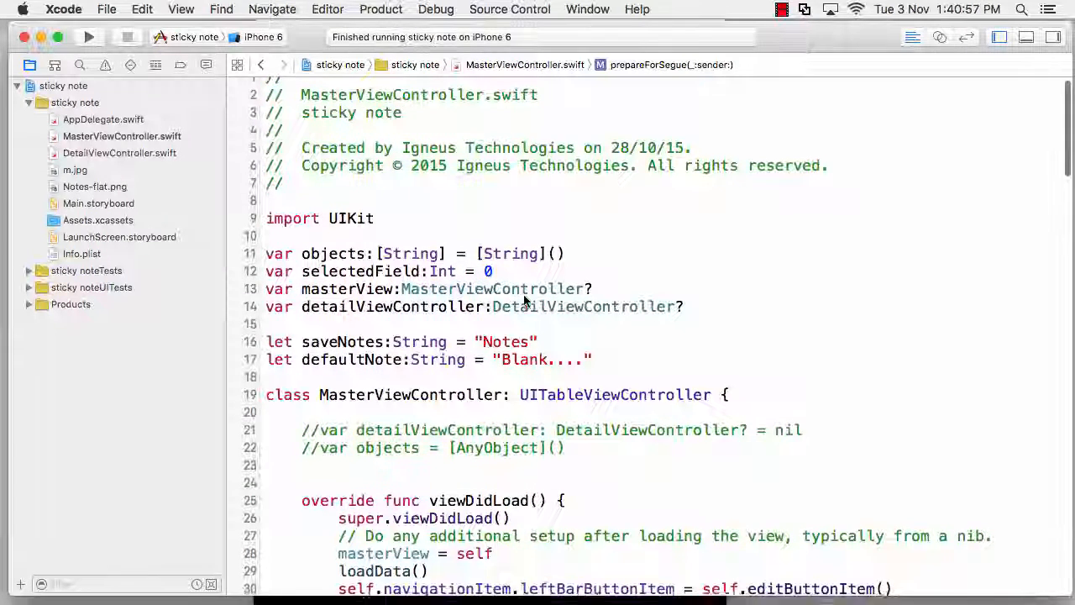
scroll("down", 3)
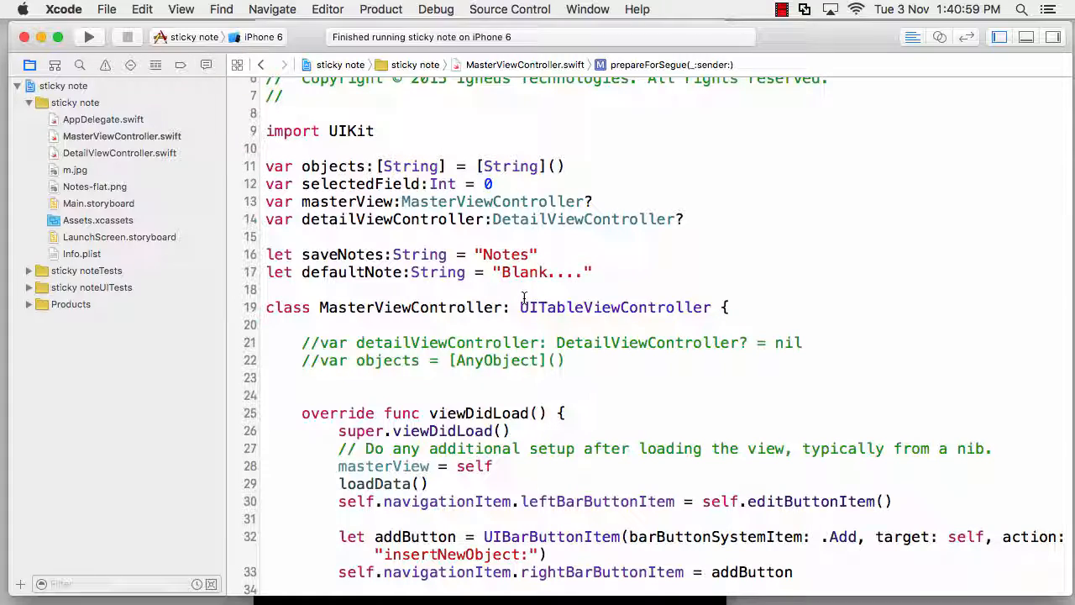
scroll("down", 3)
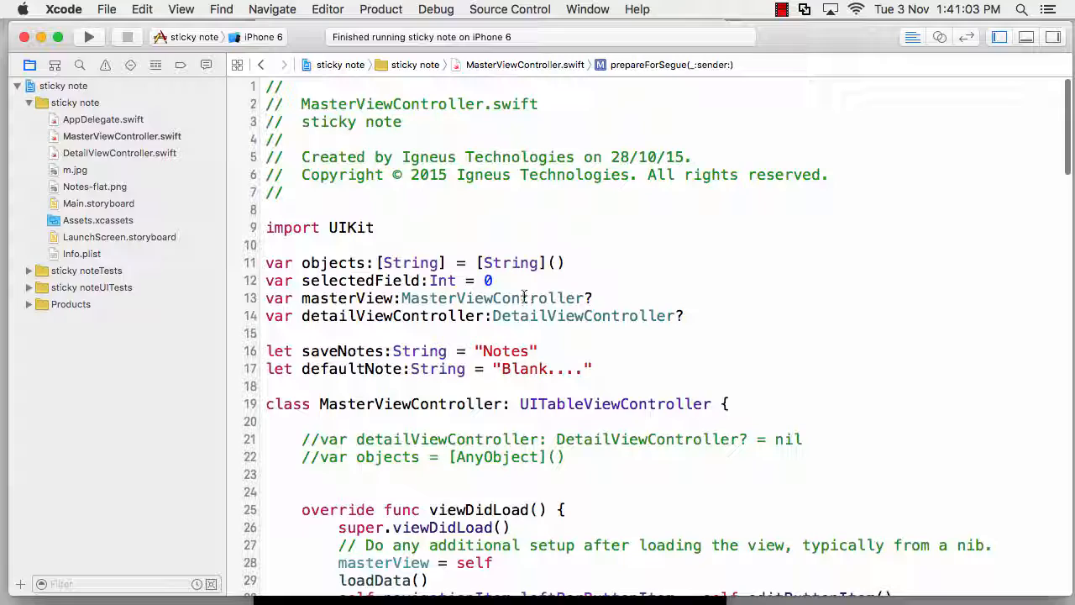
scroll("down", 3)
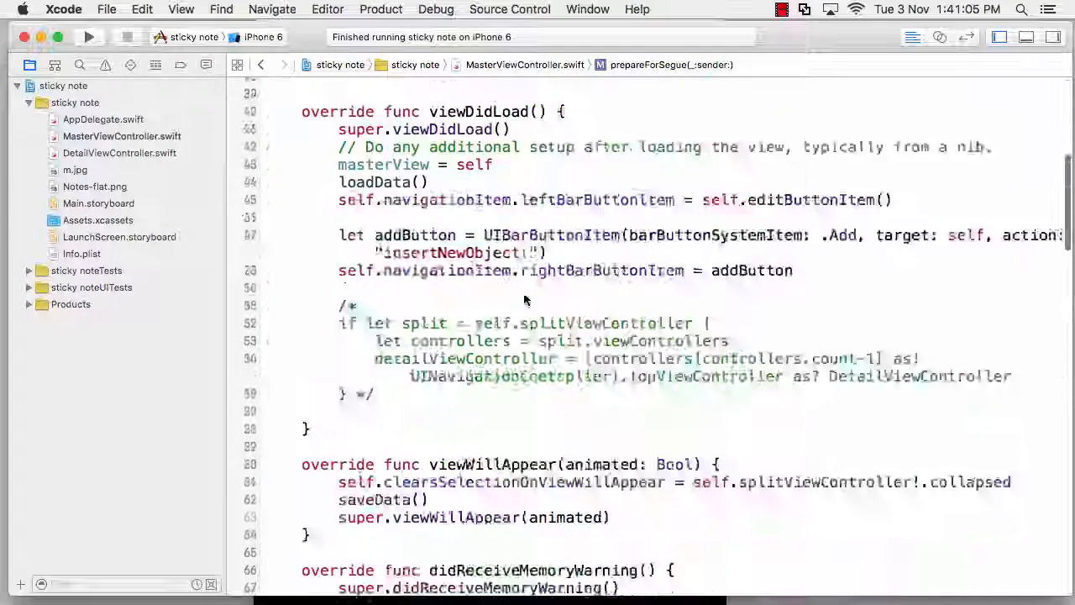
Scroll through the table view methods and select the insertNewObject(sender:) function name
scroll("down", 3)
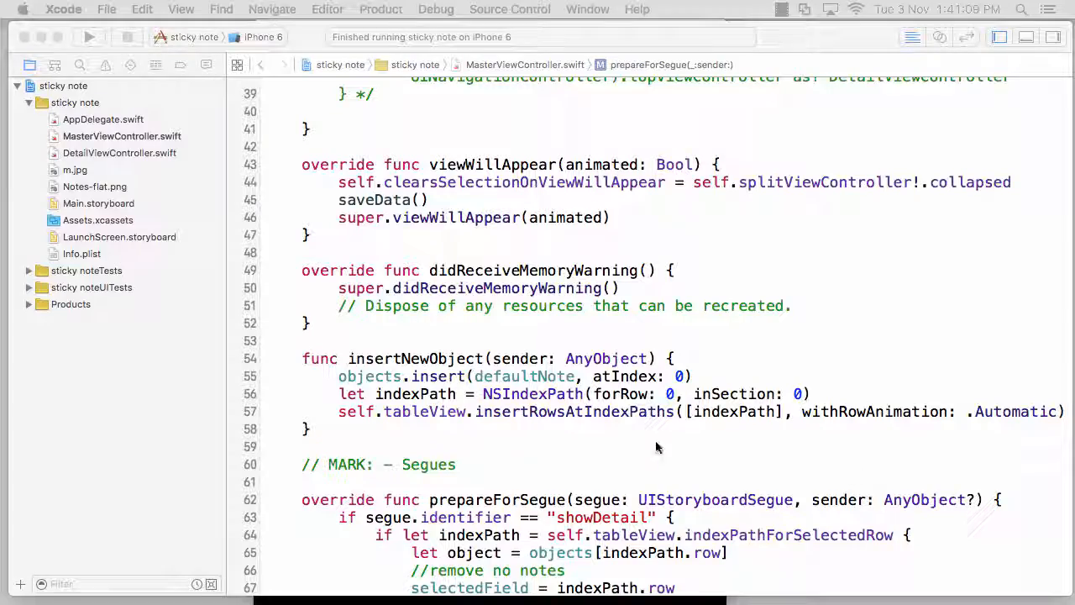
scroll("up", 3)
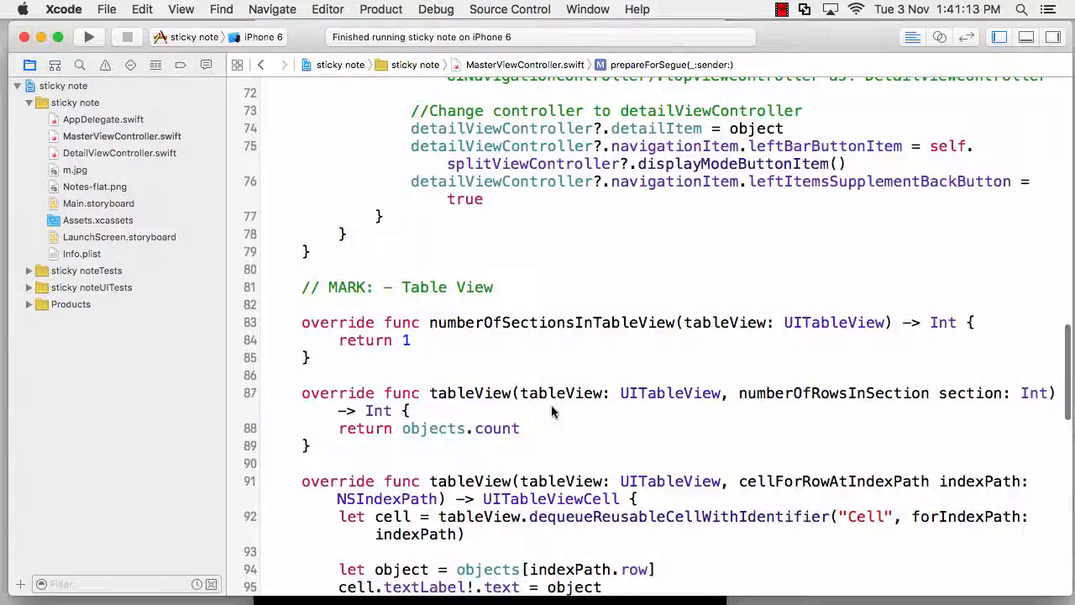
scroll("down", 3)
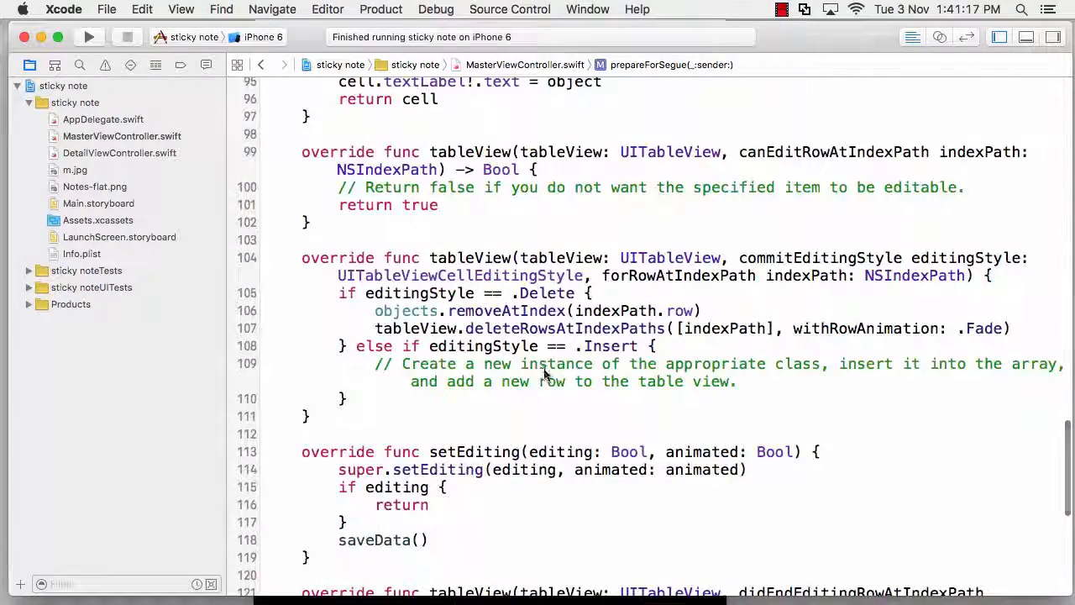
scroll("up", 3)
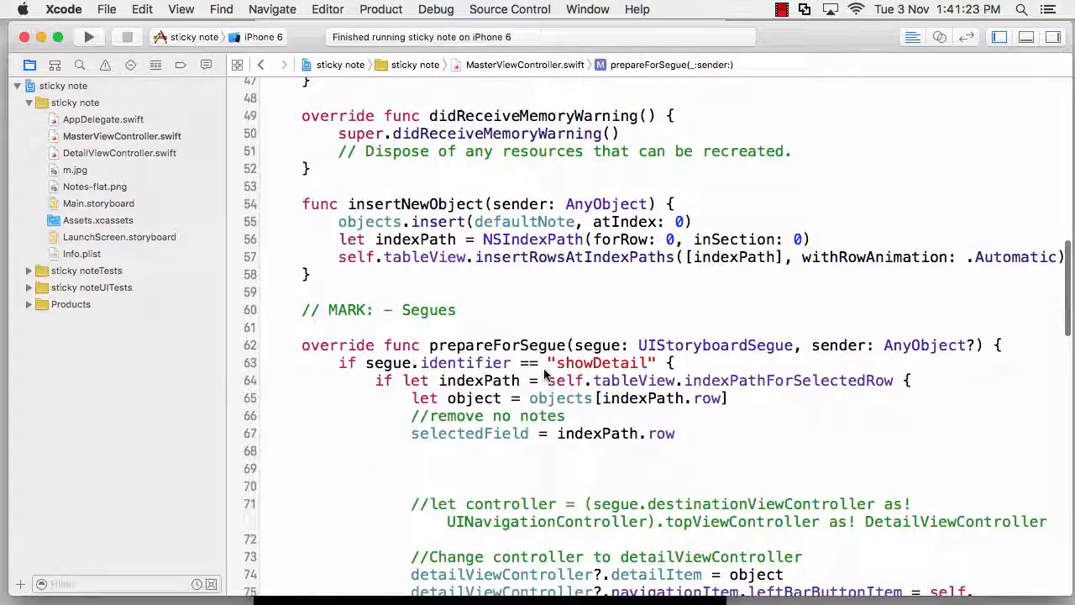
double_click(411, 204)
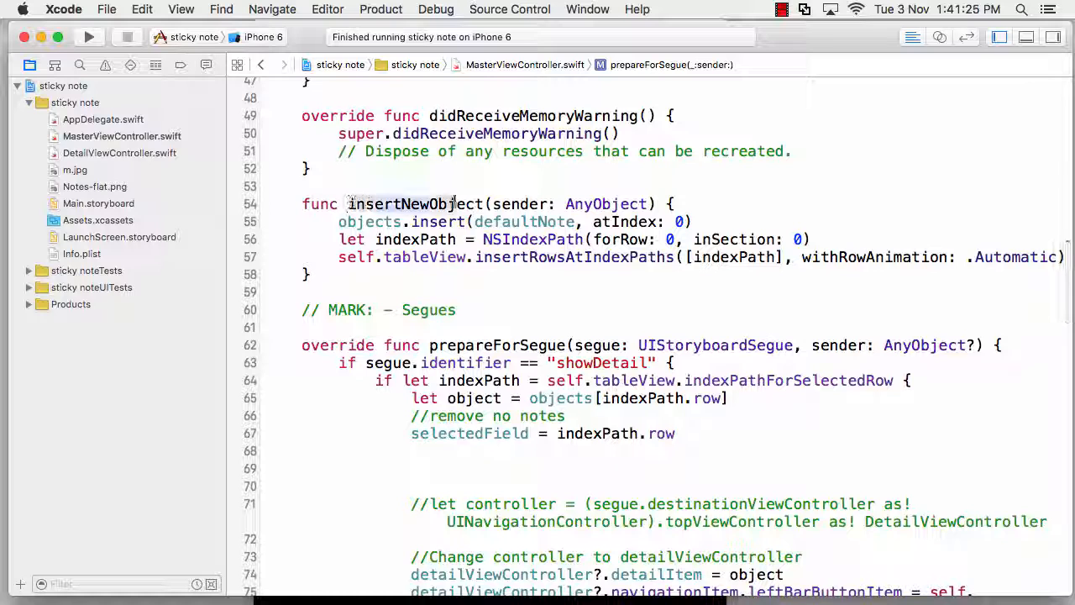